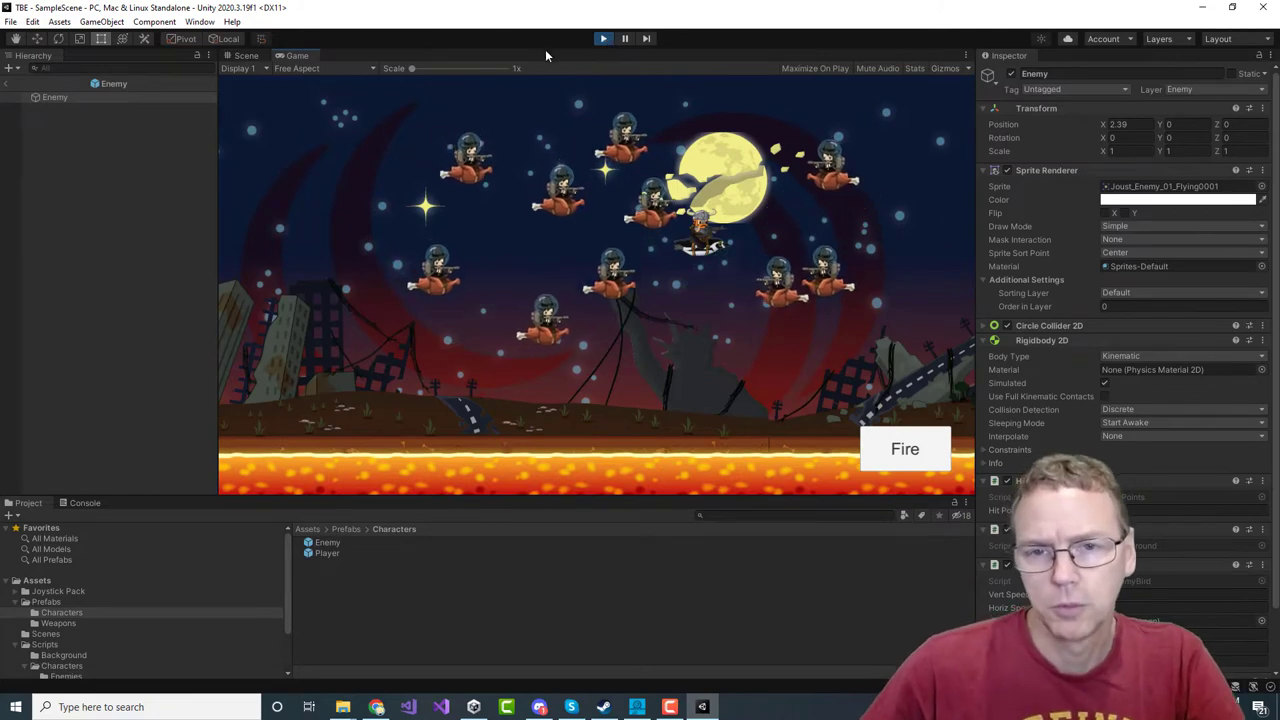
Step: Exit Play mode in Unity, leaving the Enemy prefab open for editing
left_click(603, 38)
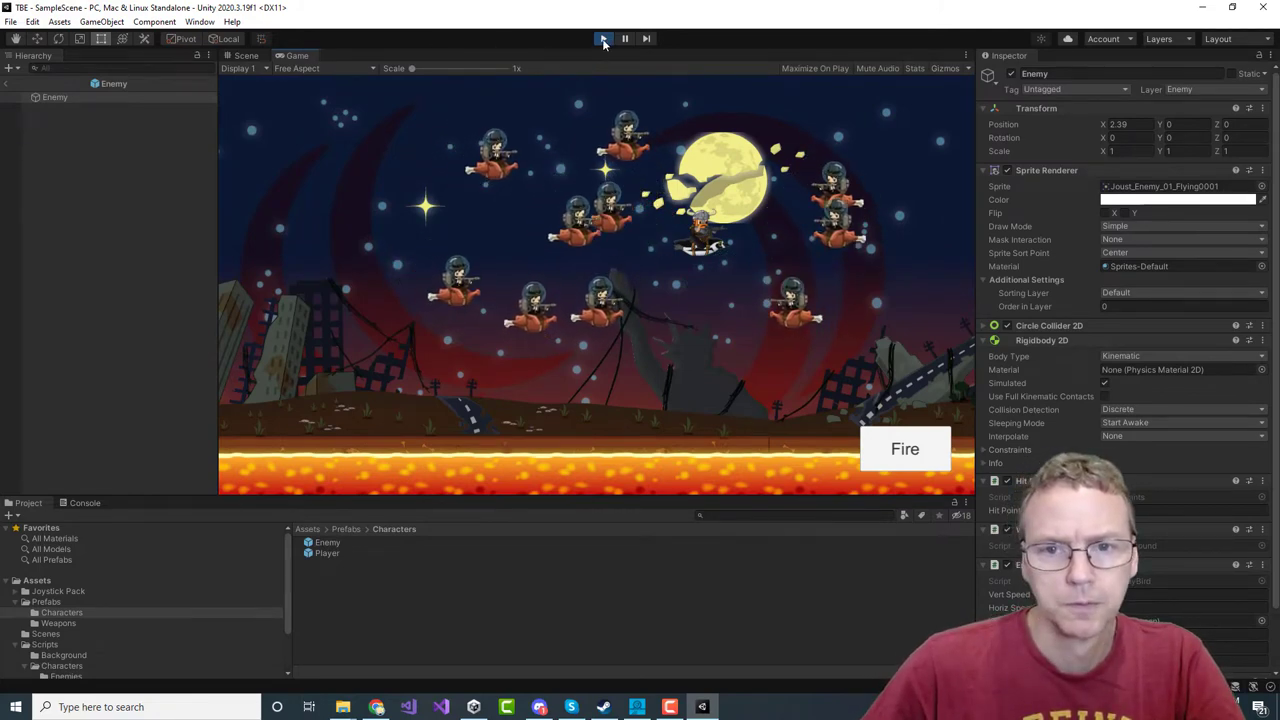
left_click(603, 38)
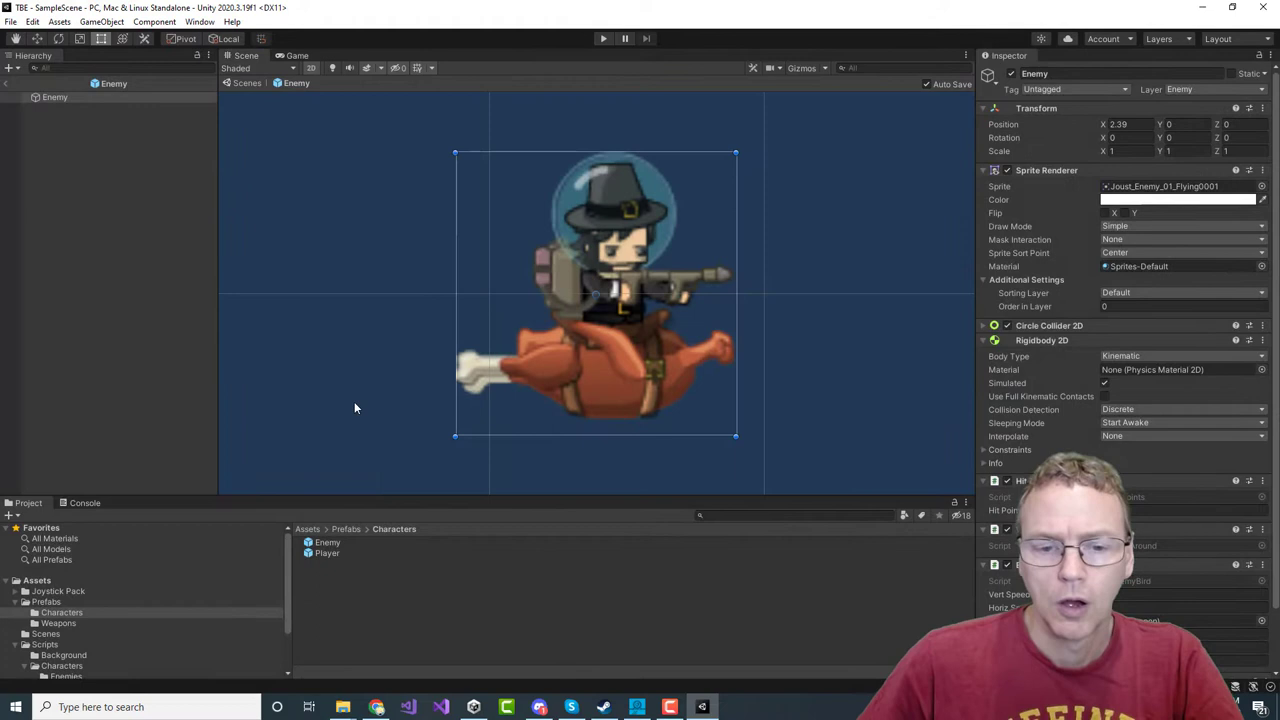
mouse_move(62, 143)
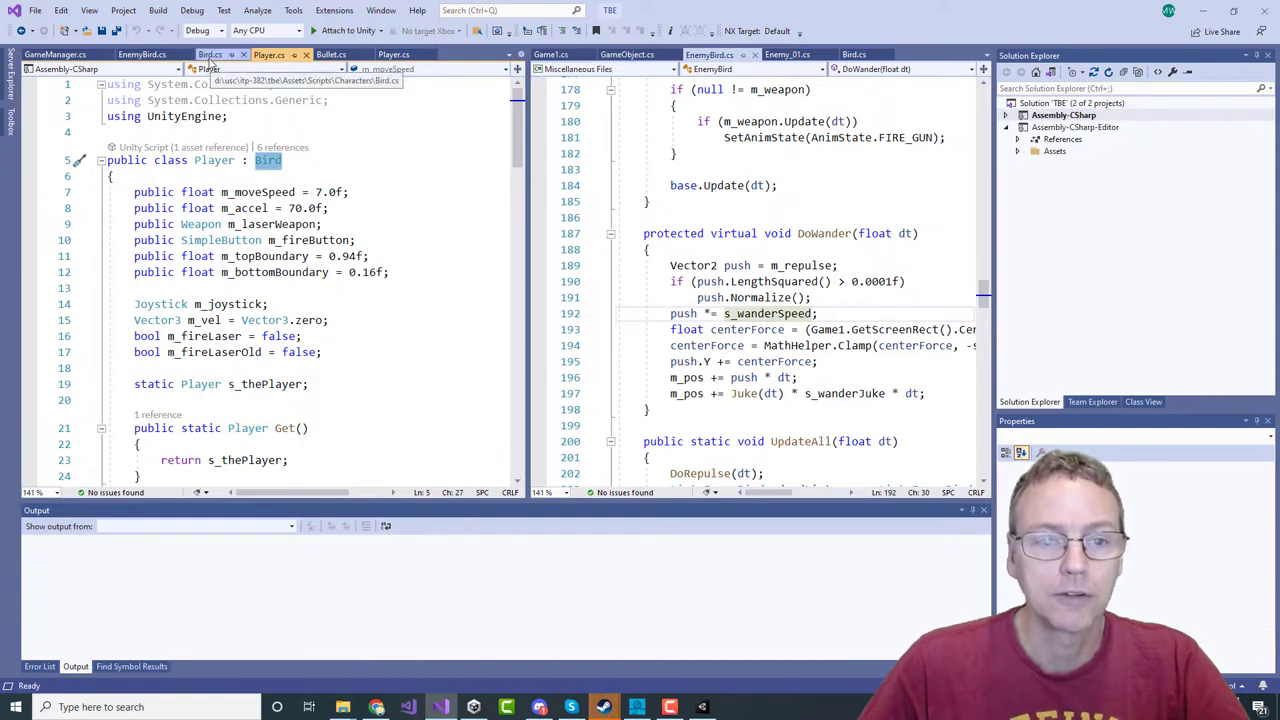
Step: Switch to EnemyBird.cs and scroll to its weapon fields, movement constants and State enum
left_click(205, 54)
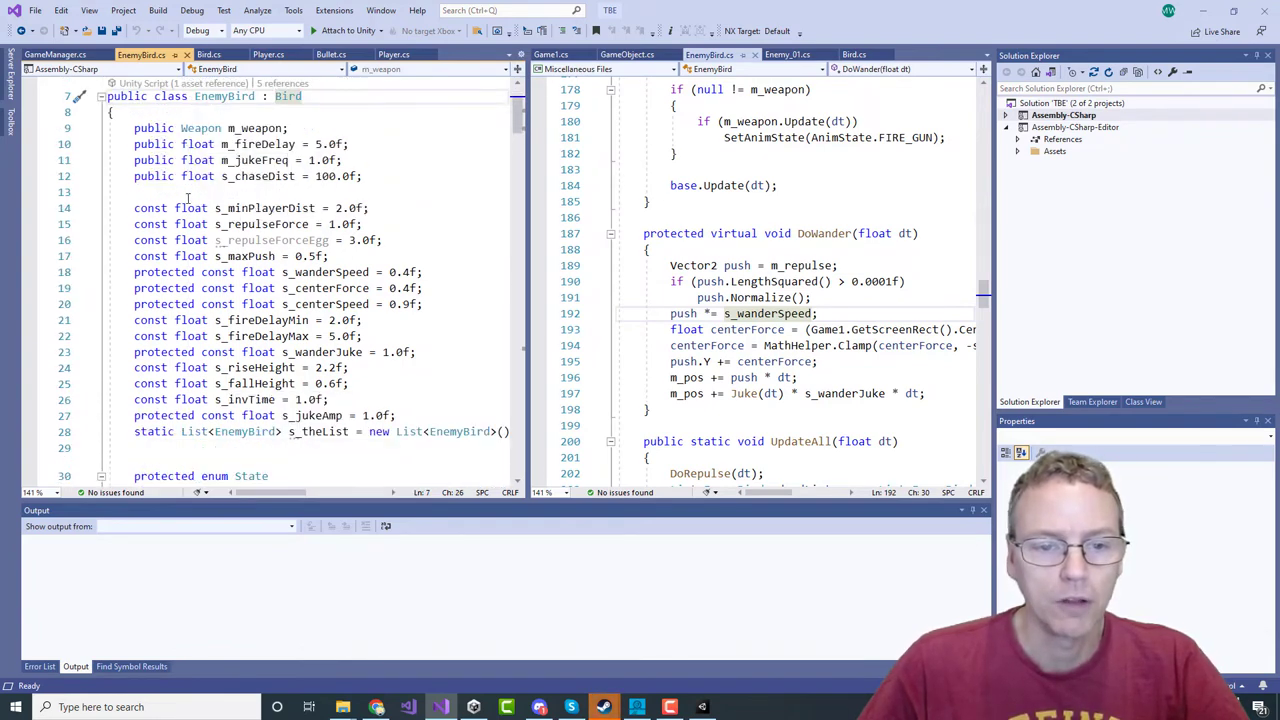
scroll("down", 3)
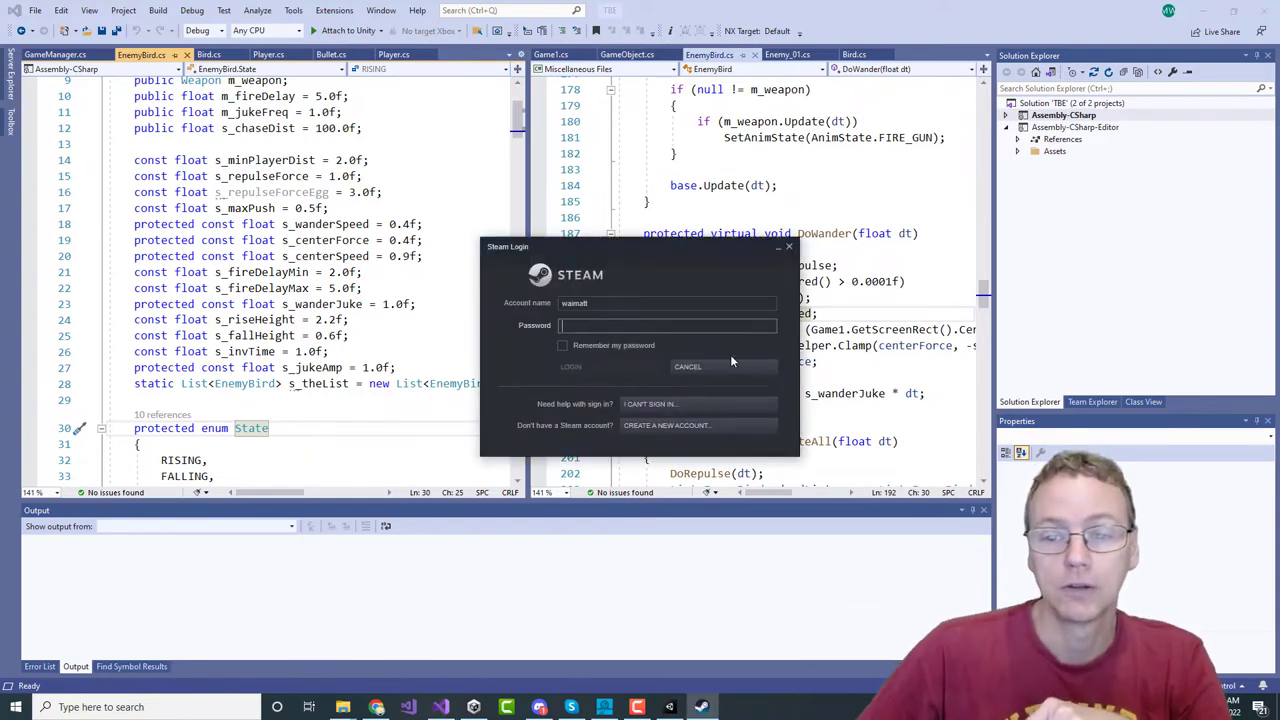
Step: Cancel the Steam Login dialog covering the code
left_click(688, 366)
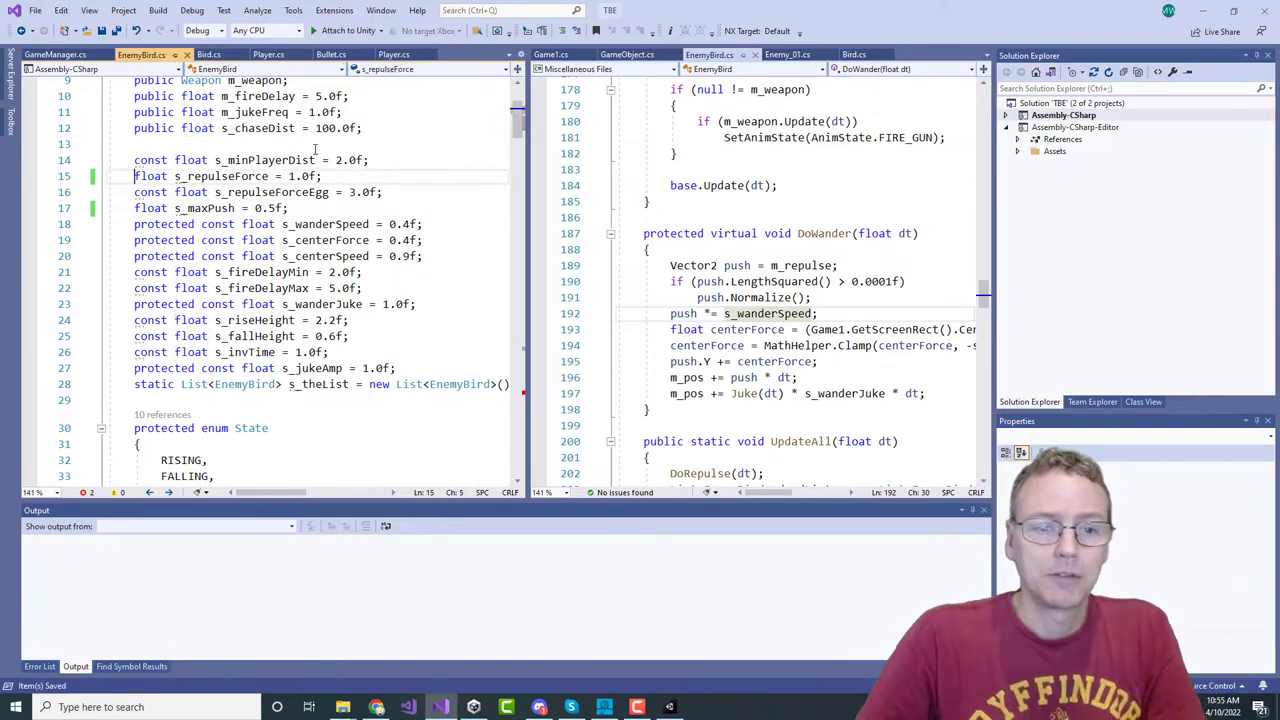
Step: Change s_repulseForce and s_maxPush from const to static, then attach the debugger to Unity
type("static")
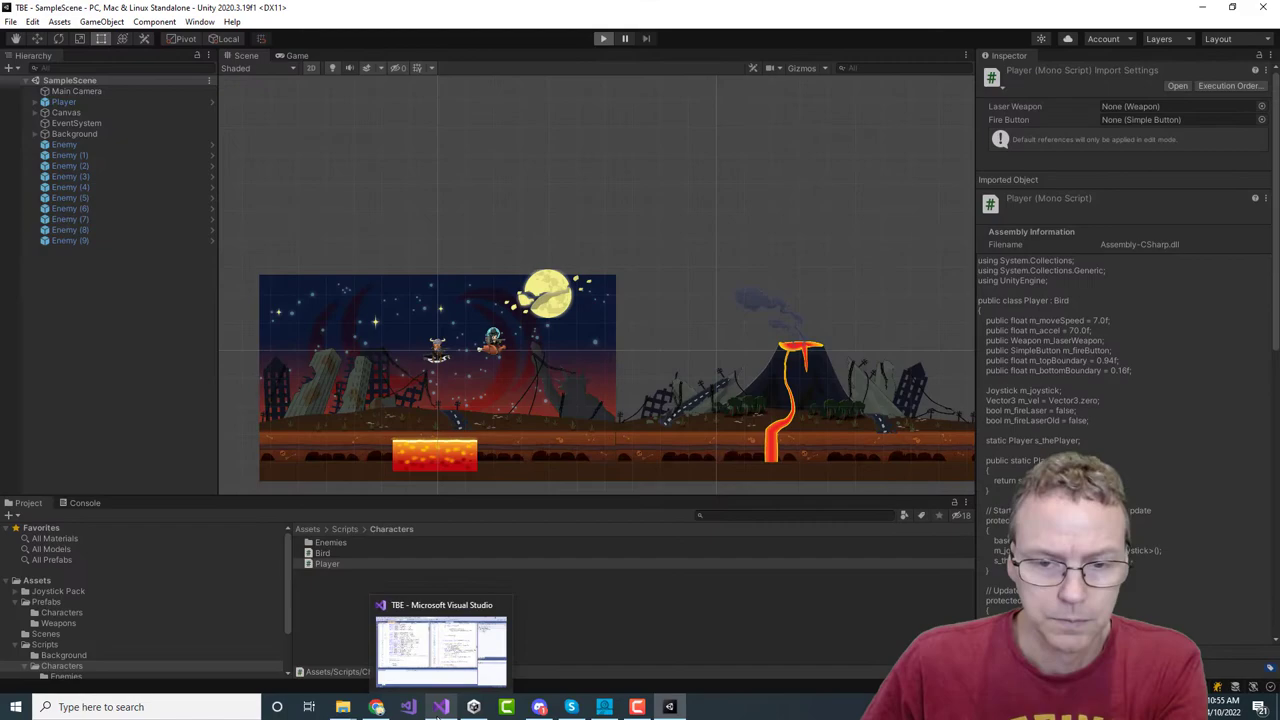
left_click(603, 38)
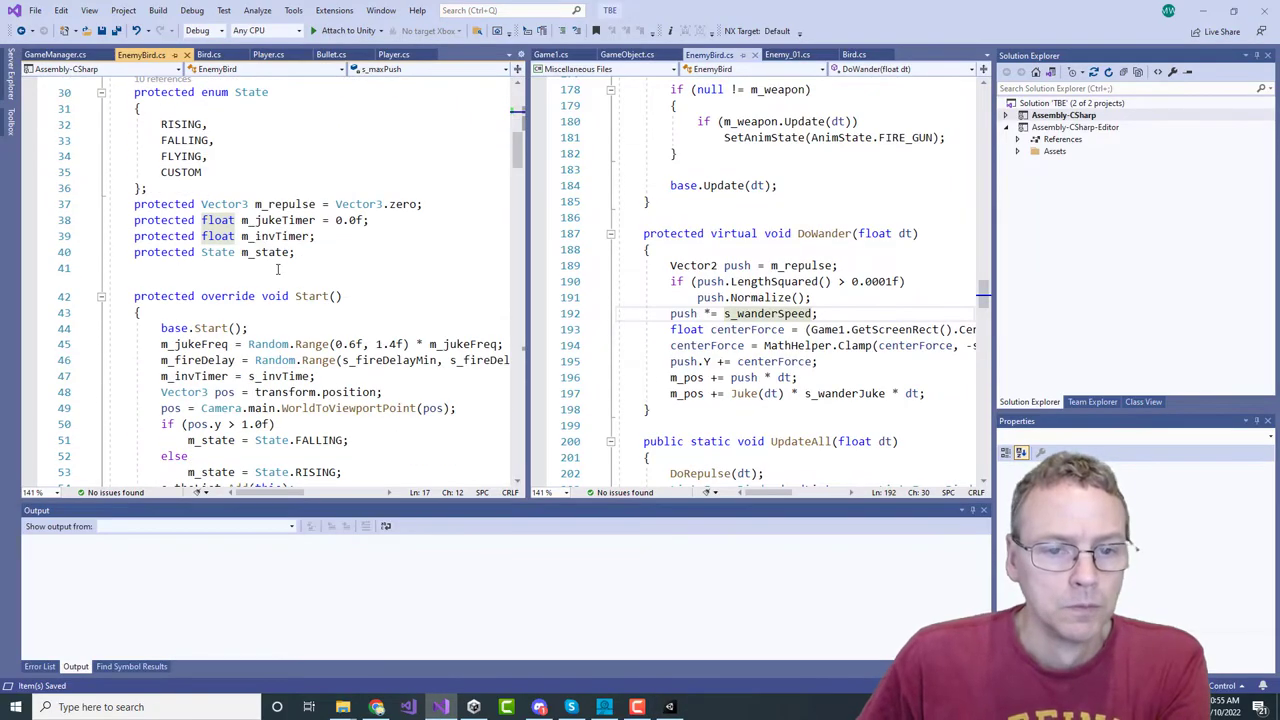
scroll("down", 3)
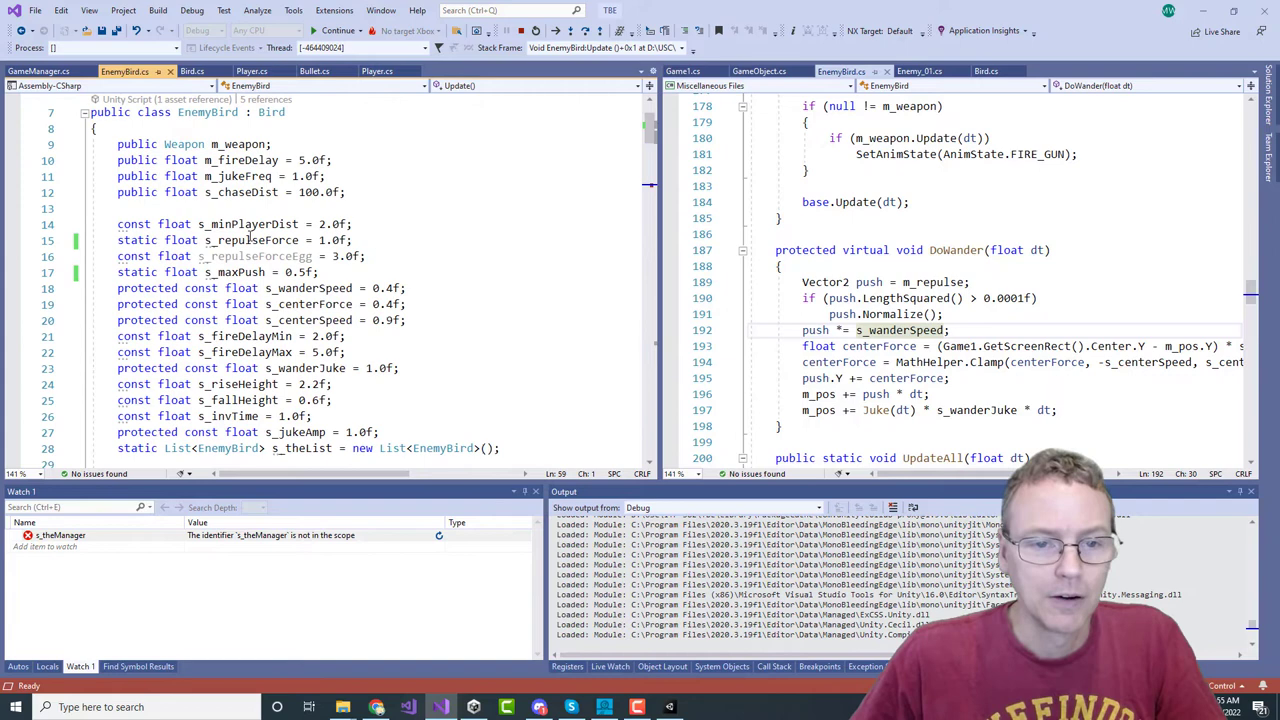
Step: Add s_repulseForce and s_maxPush to Watch 1, showing s_maxPush as 0.5
double_click(250, 240)
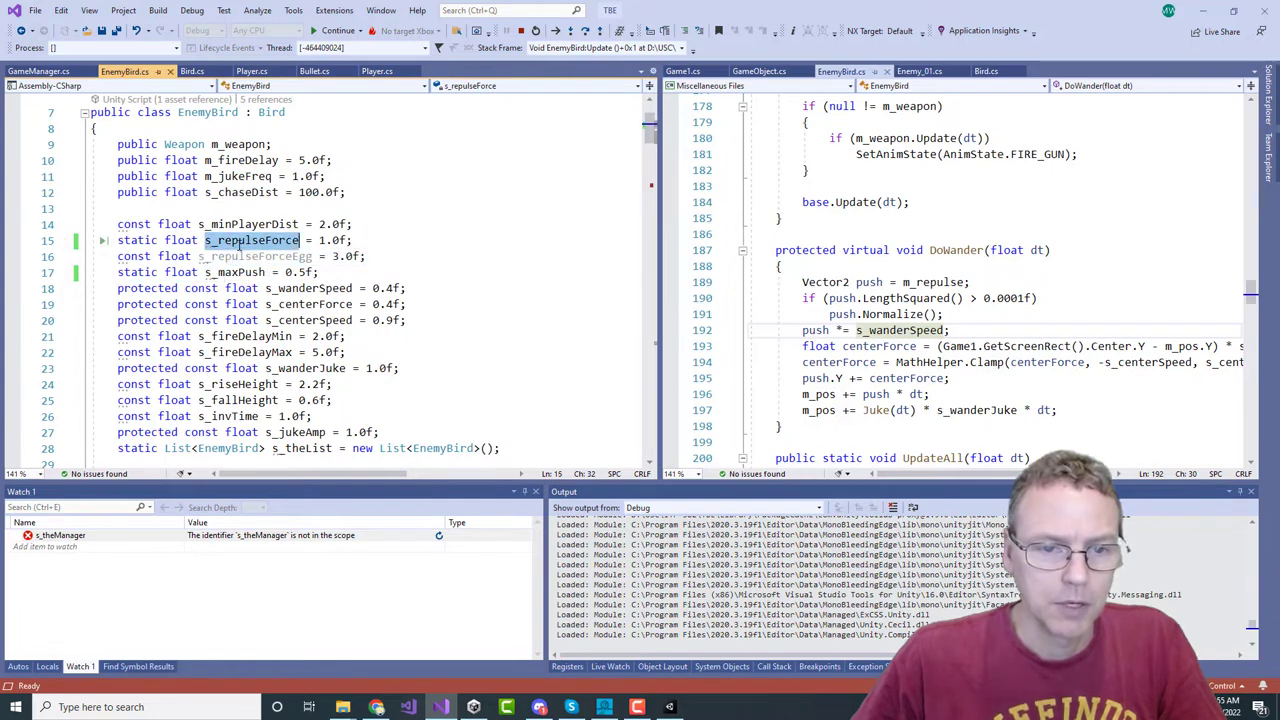
type("s_repulseForce")
left_click(95, 546)
type("s_maxPush")
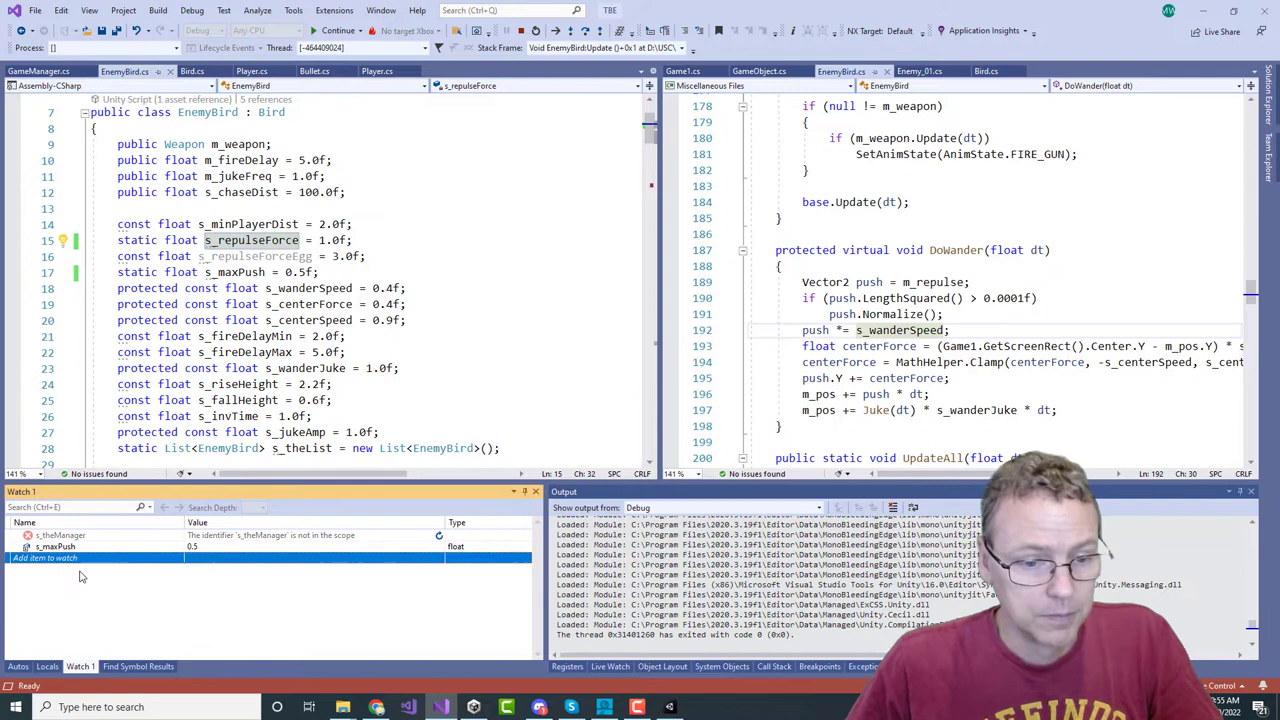
type("s_repulseForce")
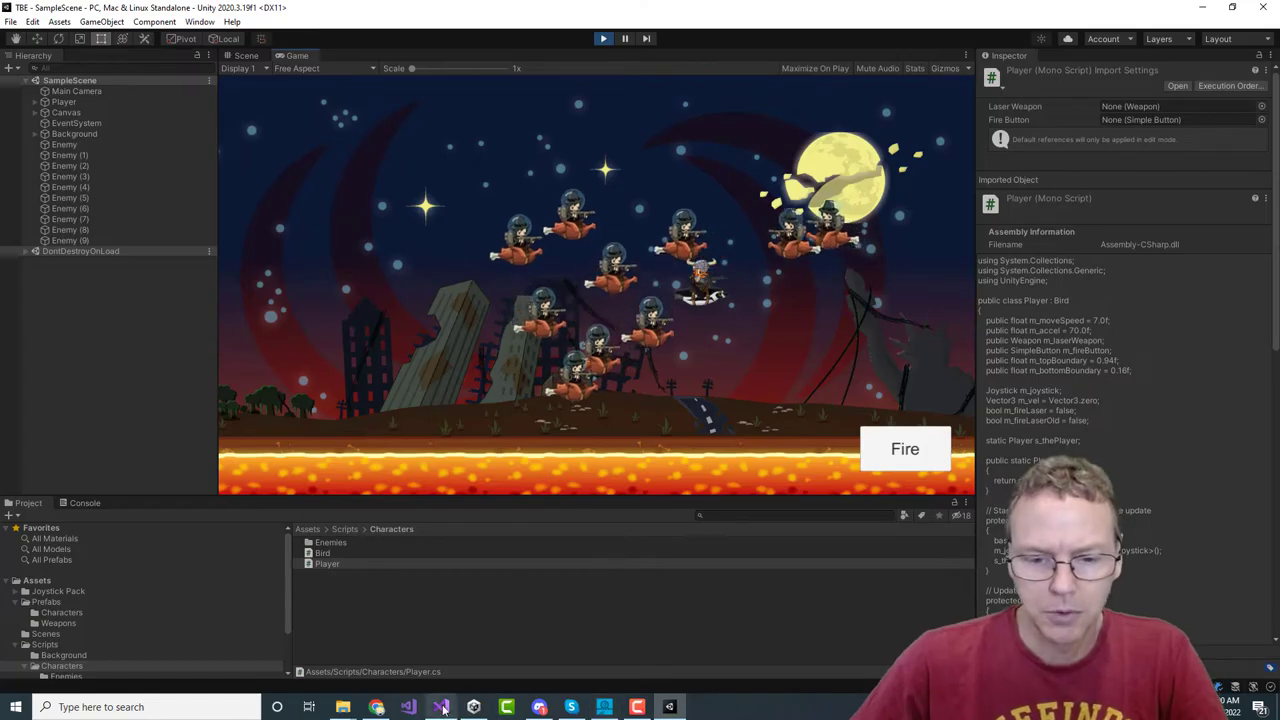
left_click(440, 707)
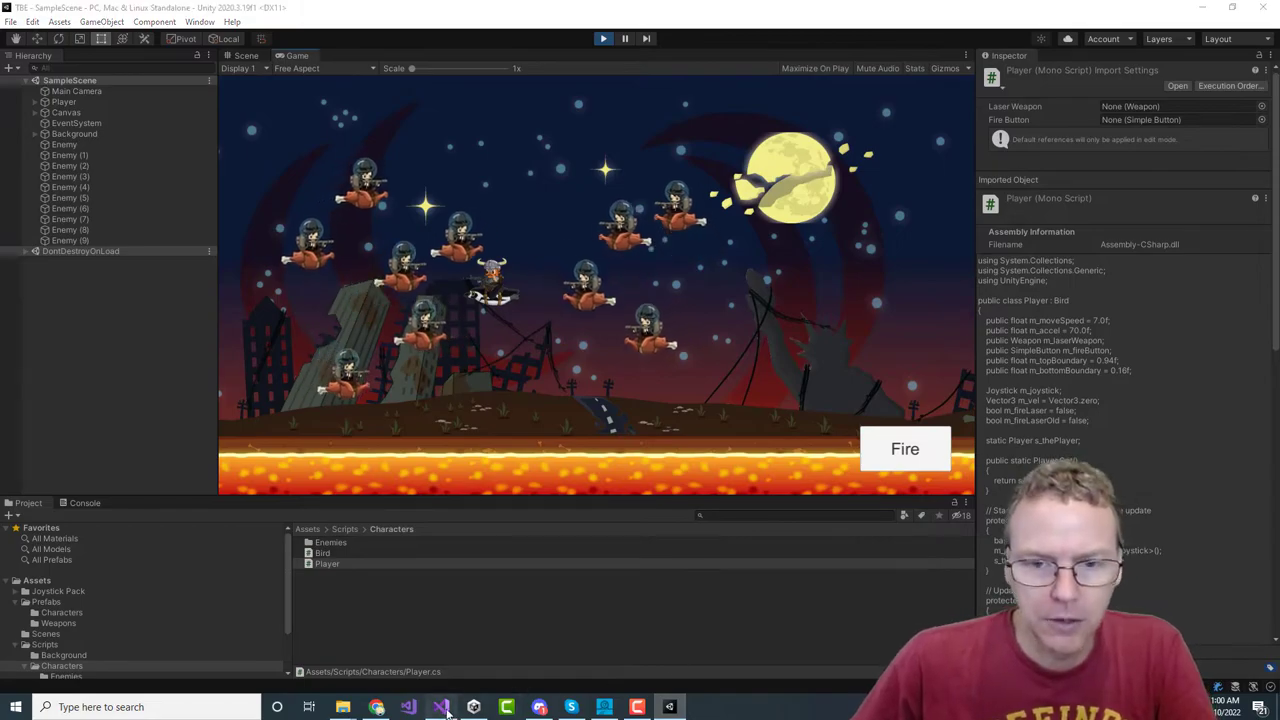
left_click(440, 707)
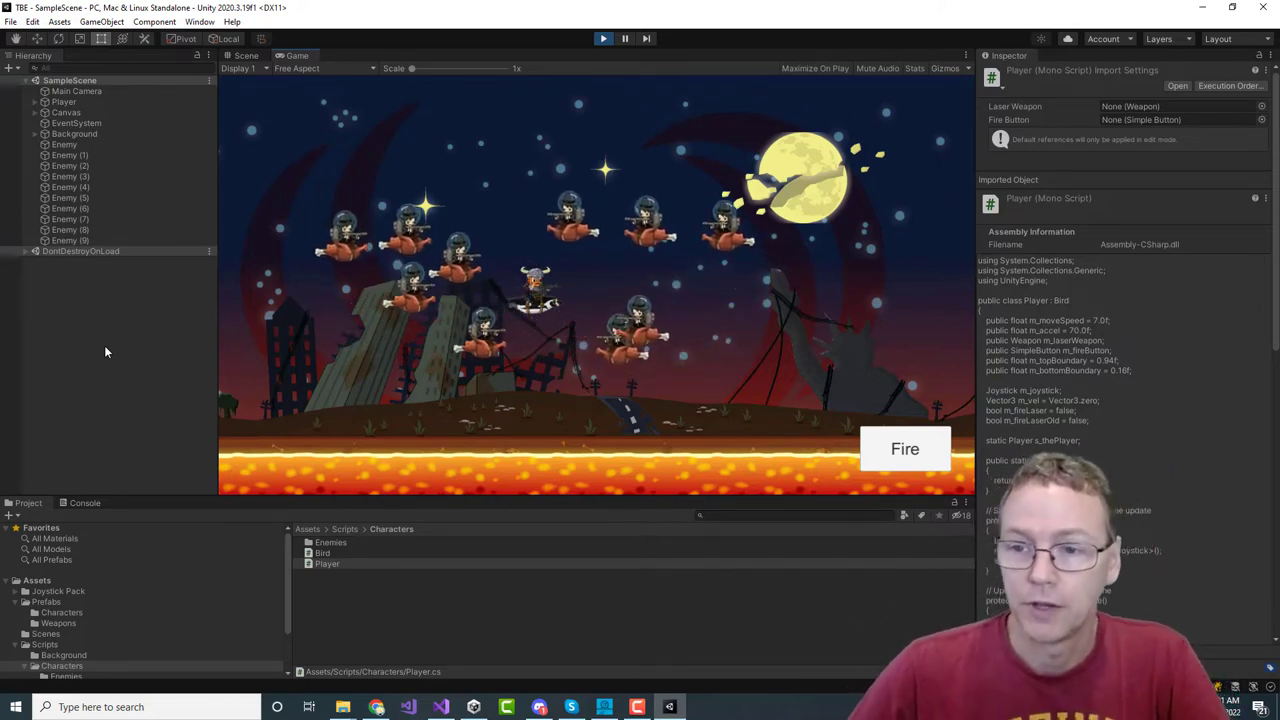
Step: Exit Play mode to return to the Scene view with the Enemy objects selected
left_click(71, 187)
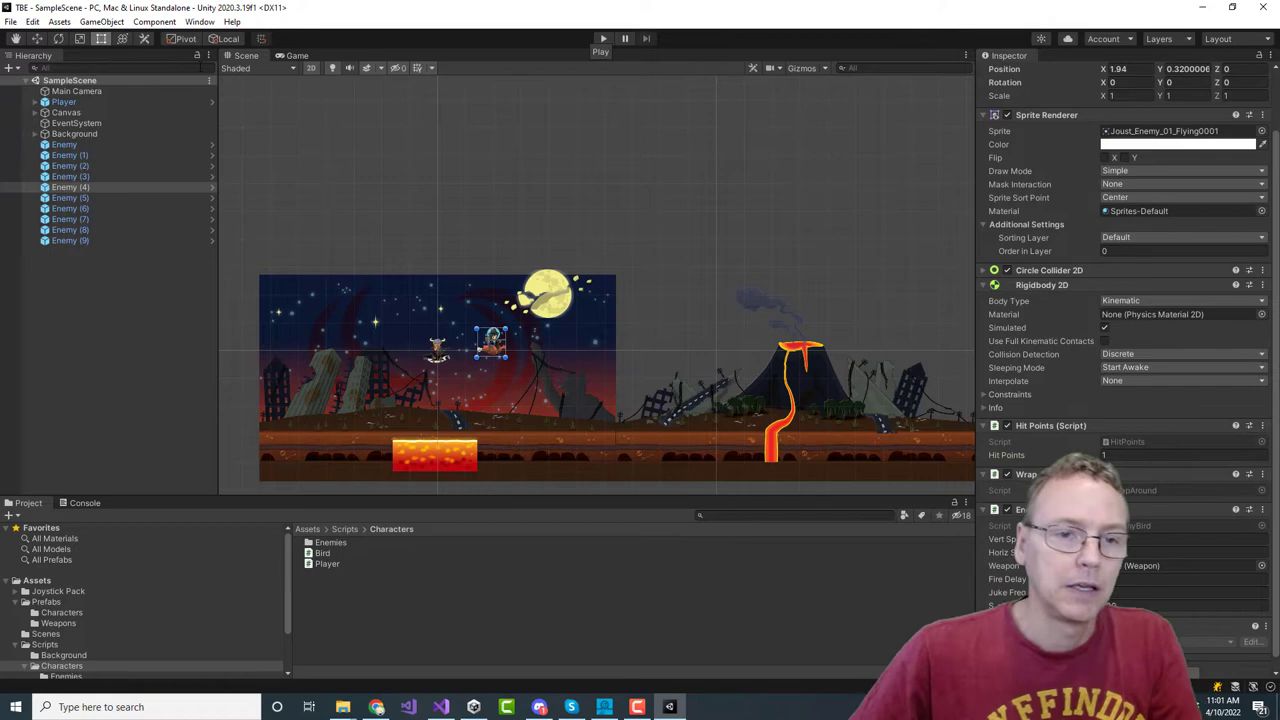
Step: Delete the extra Enemy objects, keeping one, then start and stop a test play
left_click(70, 240)
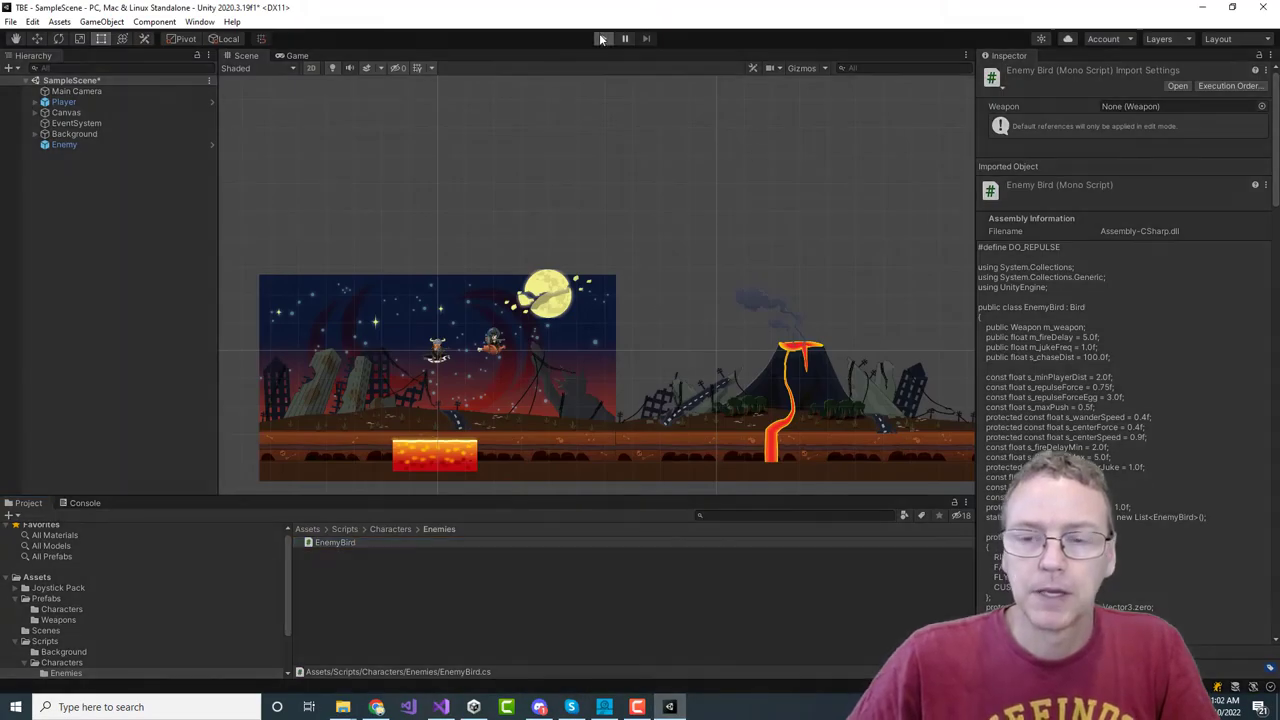
left_click(624, 38)
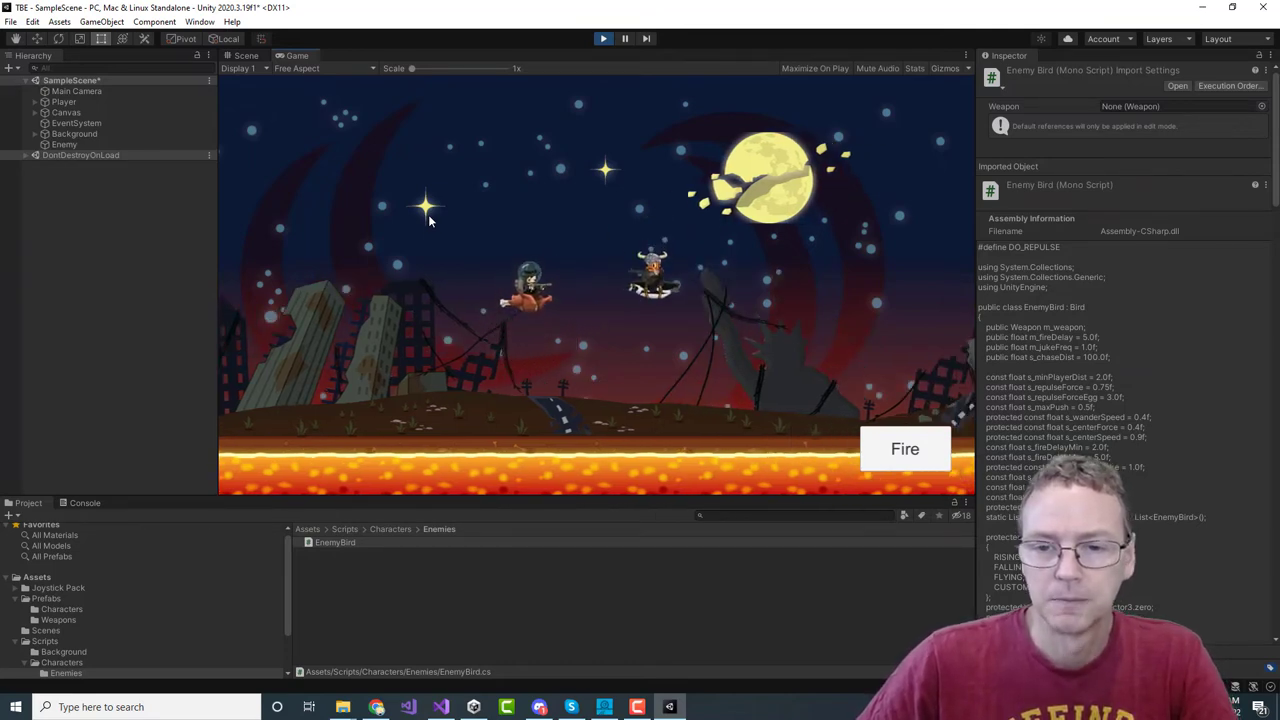
left_click(603, 38)
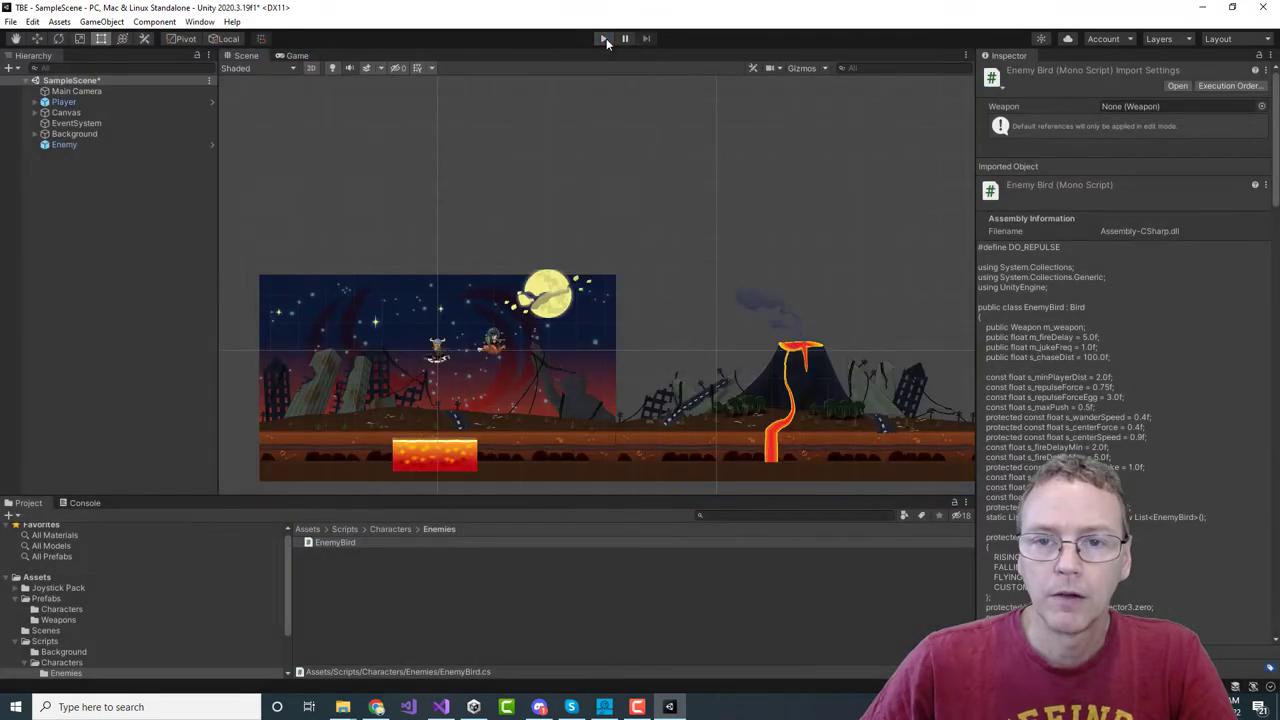
left_click(625, 38)
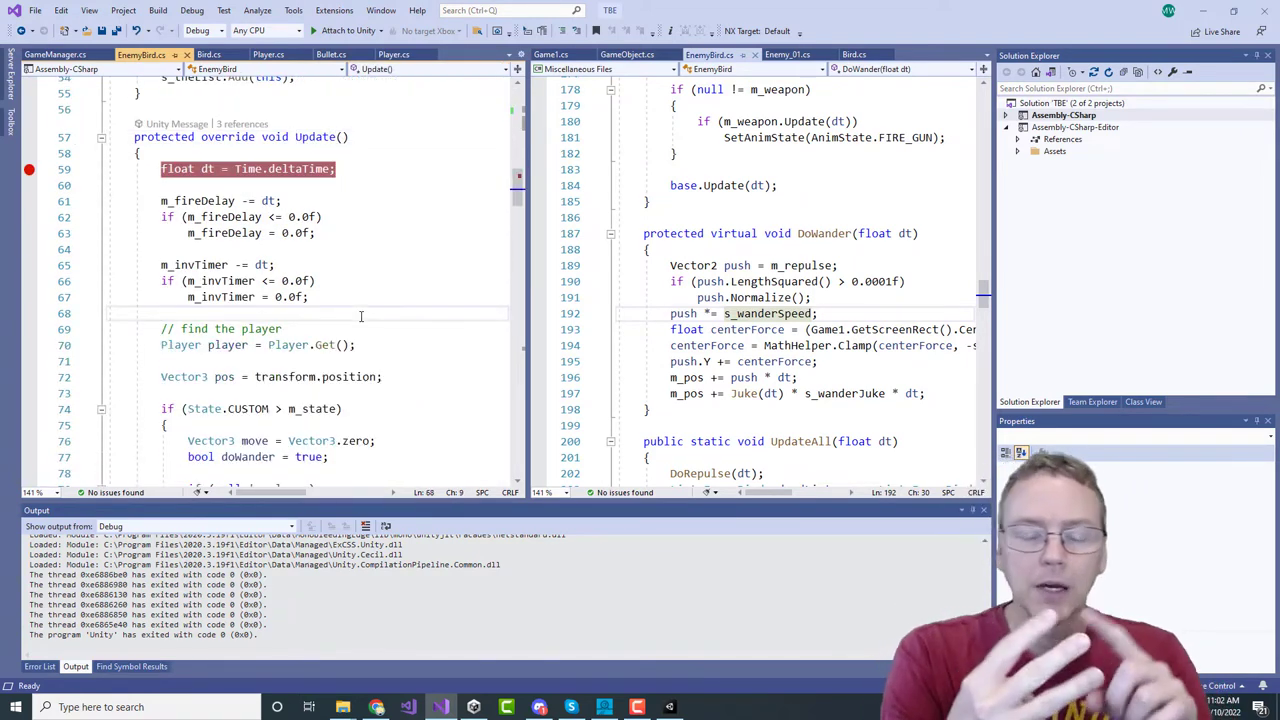
Step: Open EnemyBird.cs and scroll Update to where it finds the player and flips the sprite
left_click(165, 313)
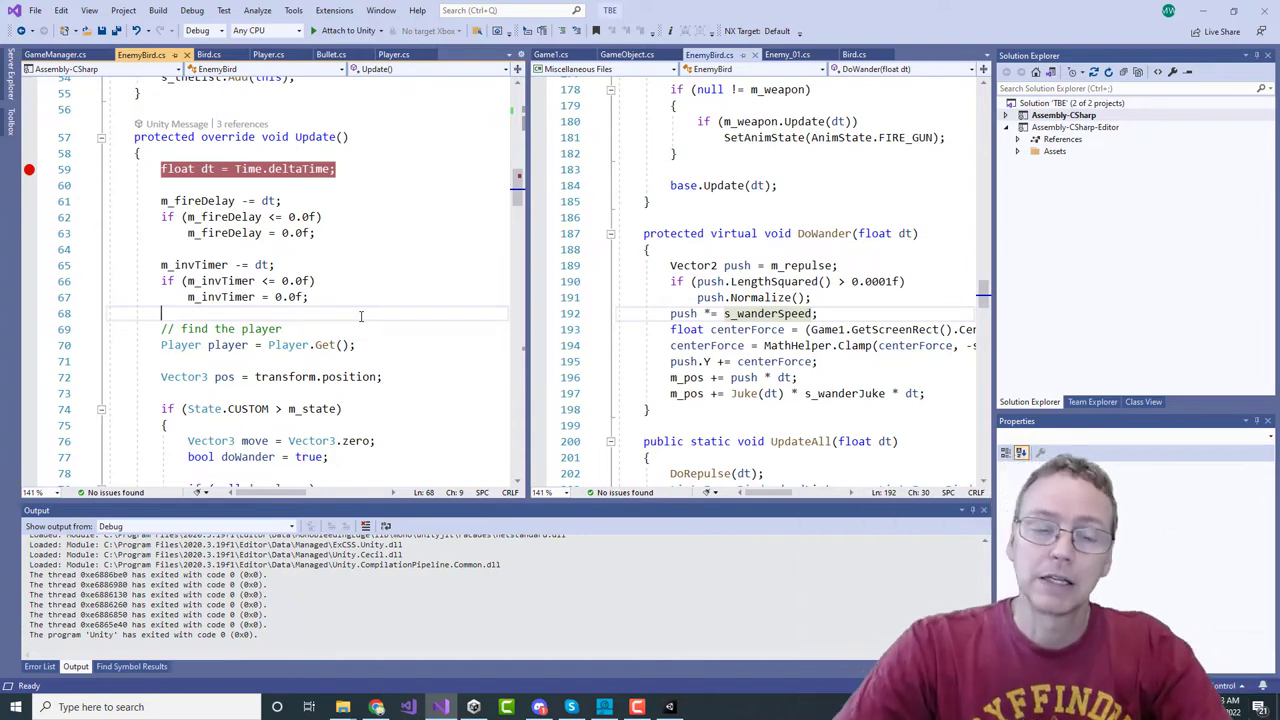
scroll("down", 3)
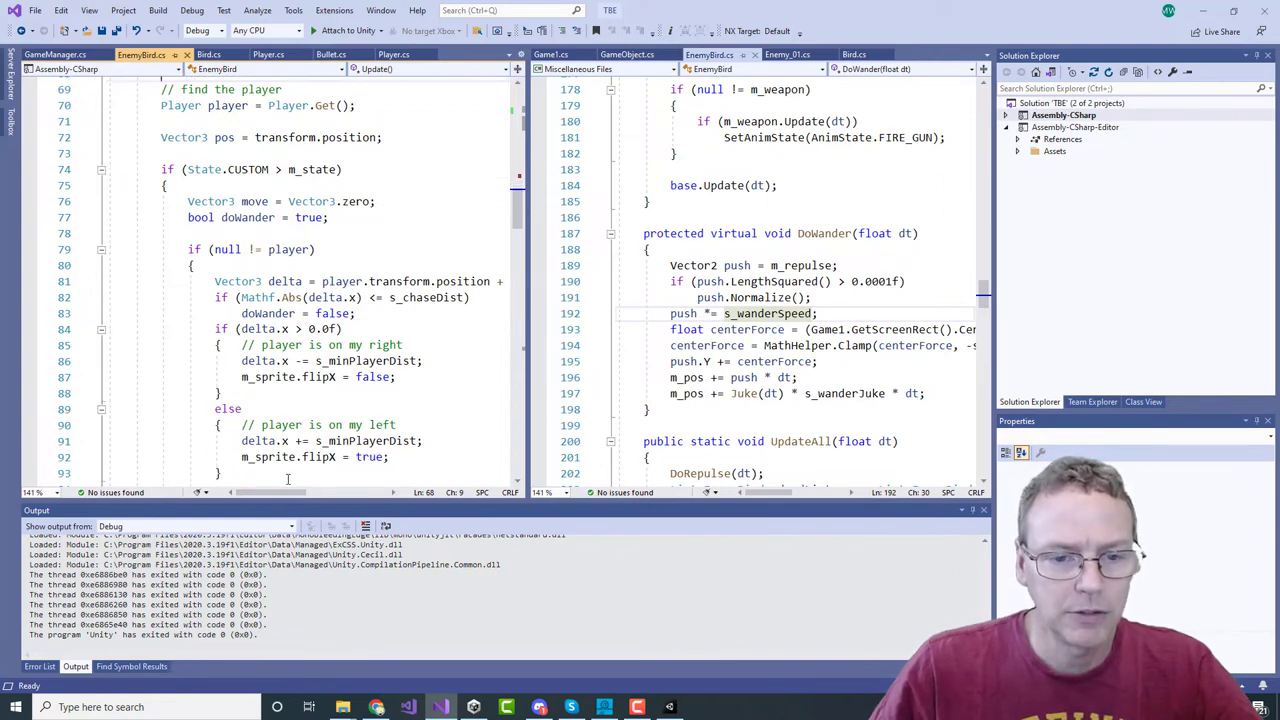
Step: Scroll through Update's delta.x offset checks down to the flying-state distance block
scroll("down", 3)
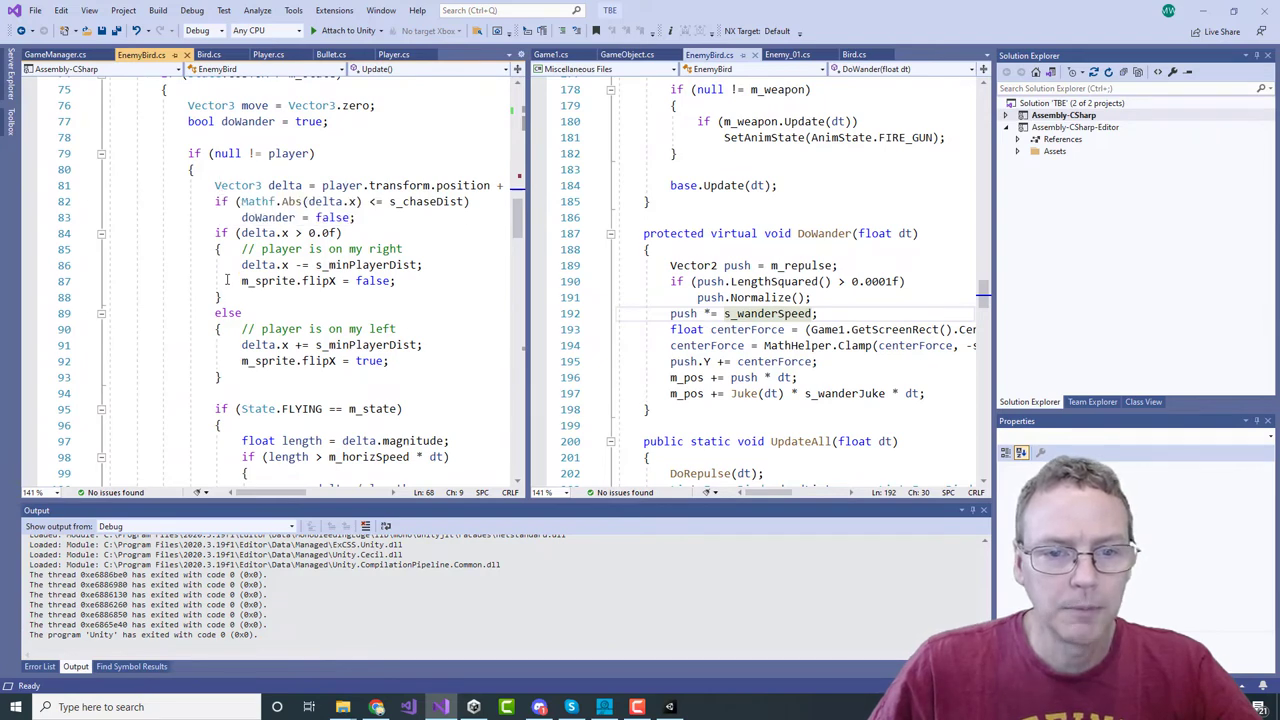
left_click_drag(215, 233, 225, 377)
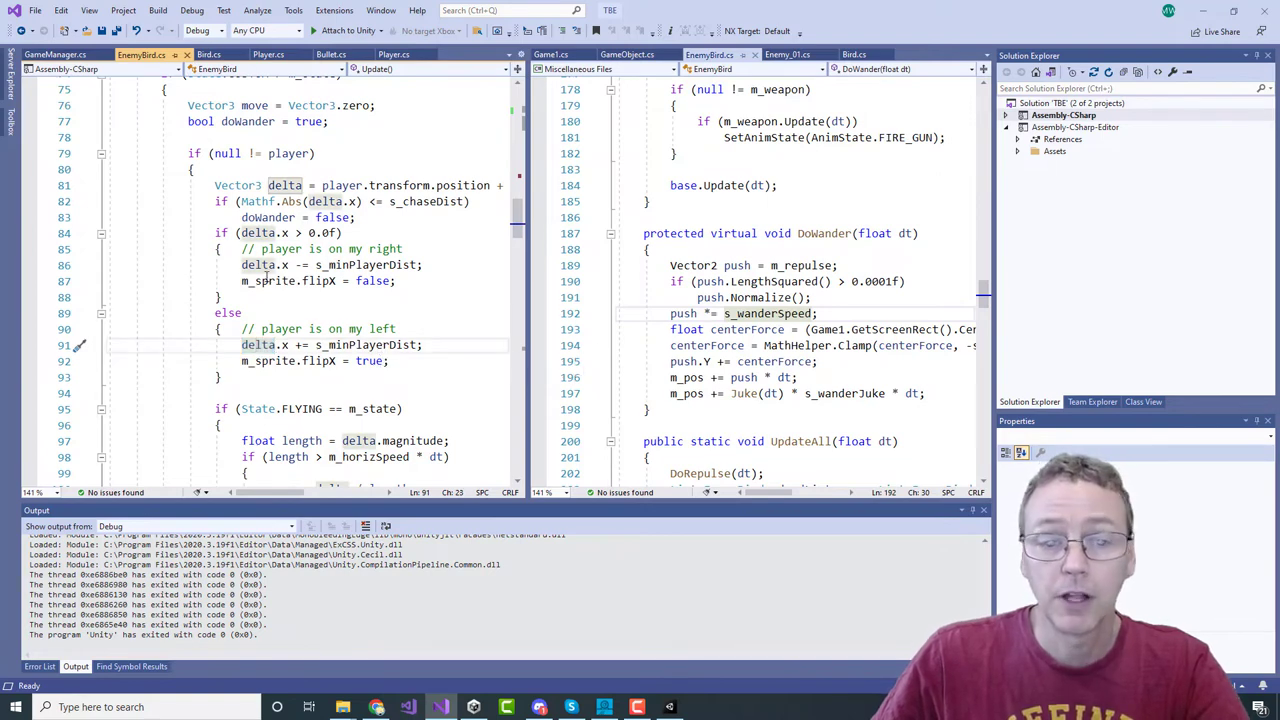
mouse_move(338, 264)
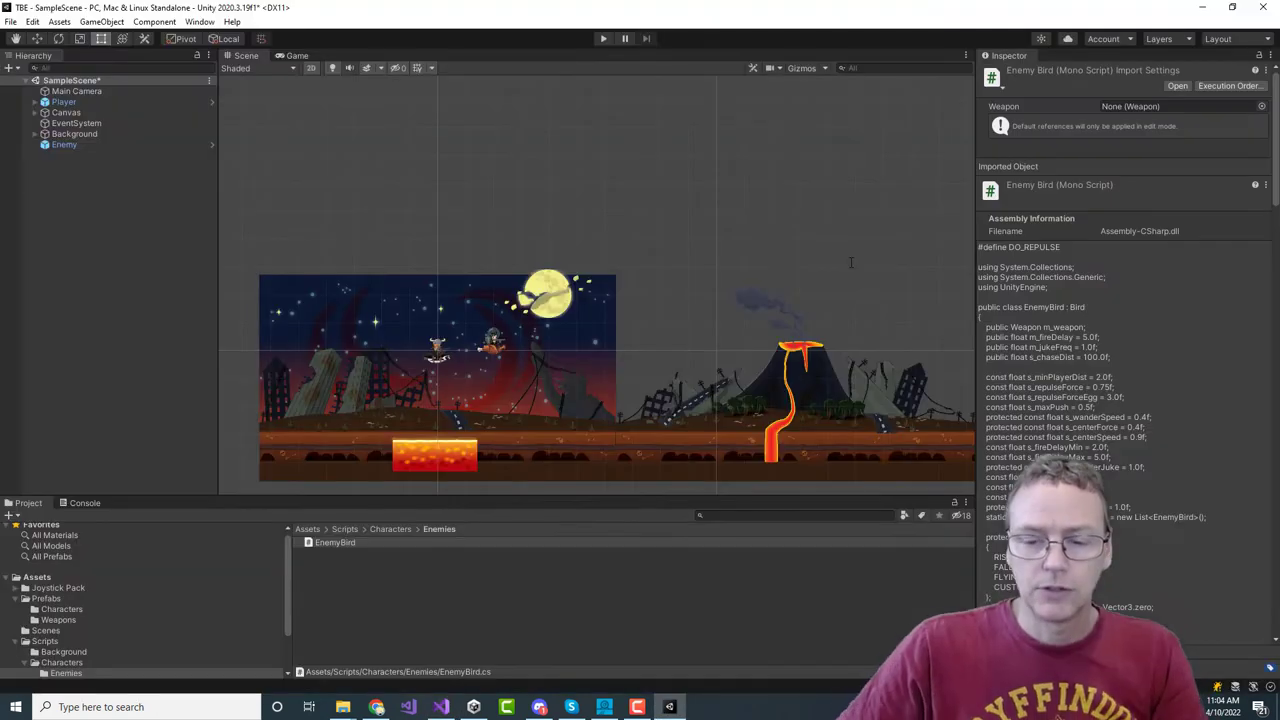
Step: Enter Play mode so the single enemy rider flies beside the player's bird
left_click(602, 38)
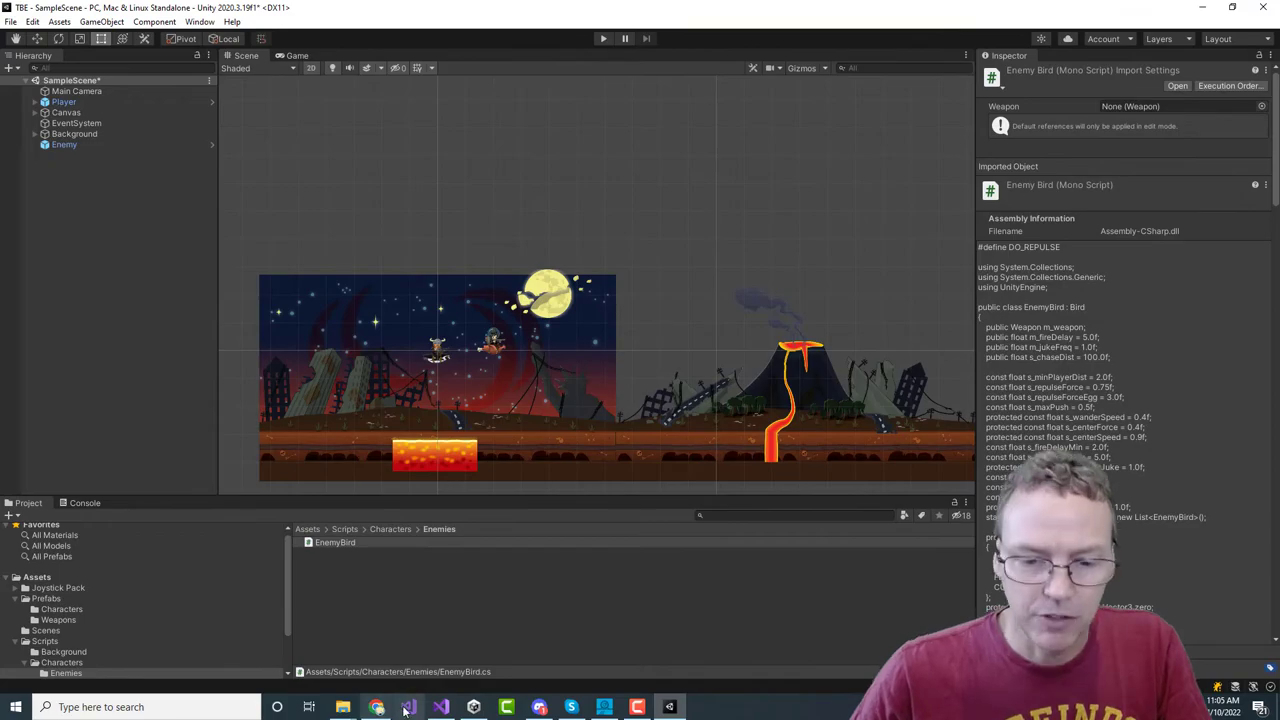
left_click(439, 707)
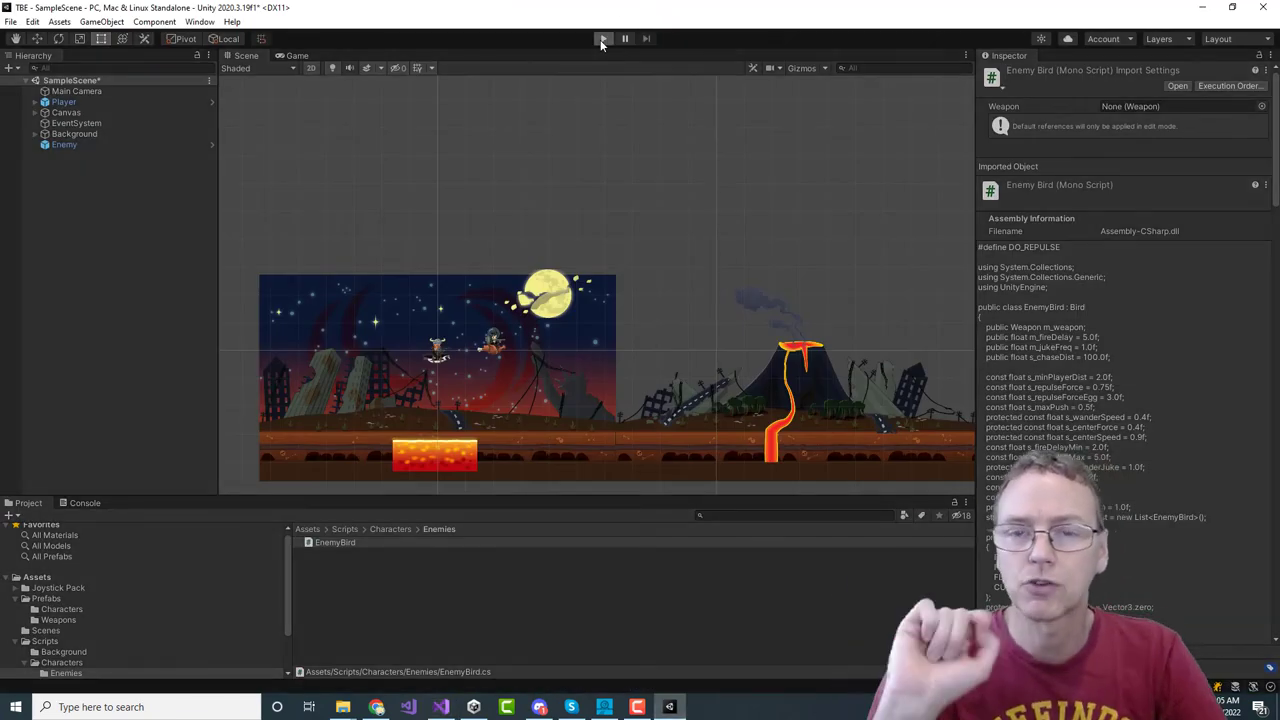
left_click(603, 38)
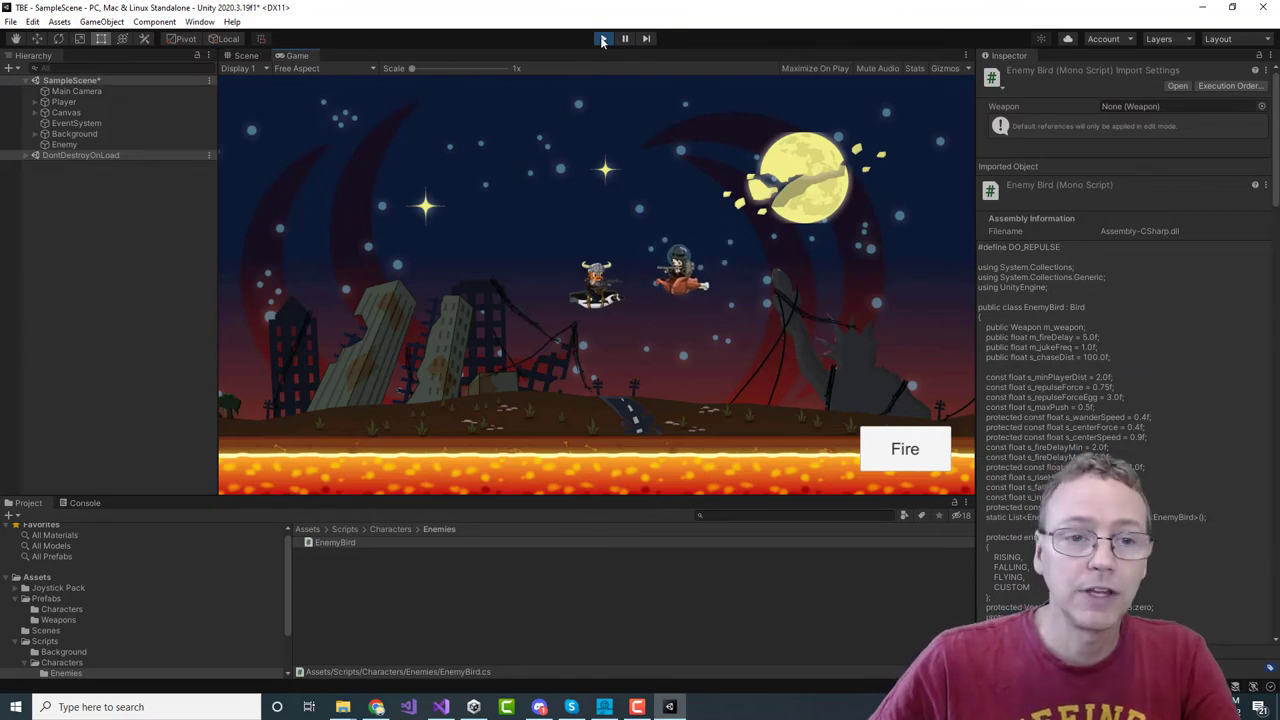
Step: Stop the game, reload SampleScene with its ten enemy birds, and play it again
left_click(602, 38)
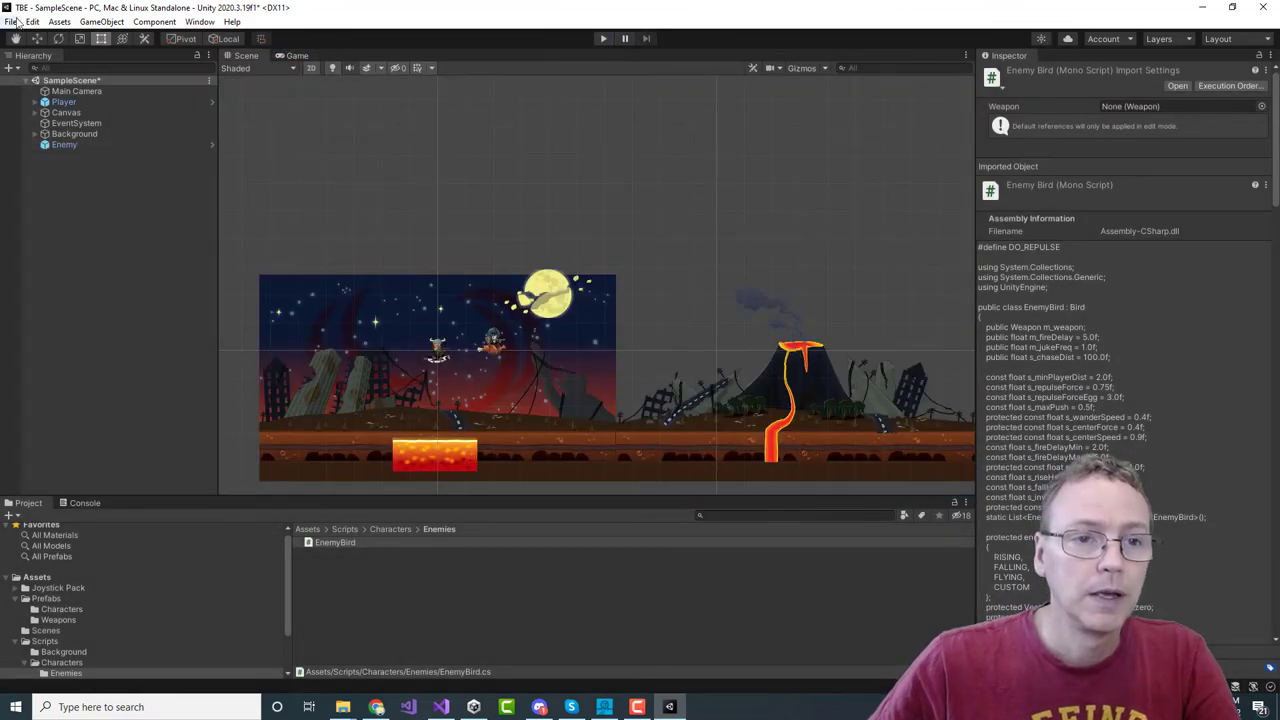
left_click(11, 21)
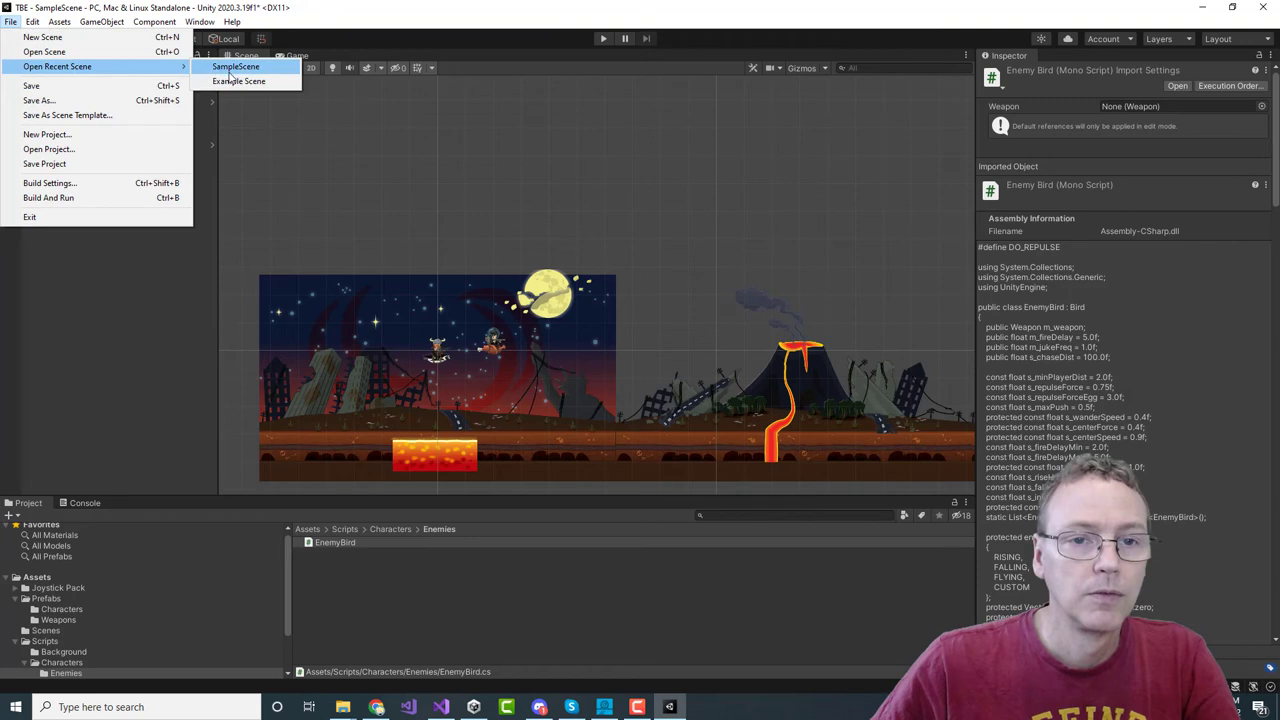
left_click(235, 66)
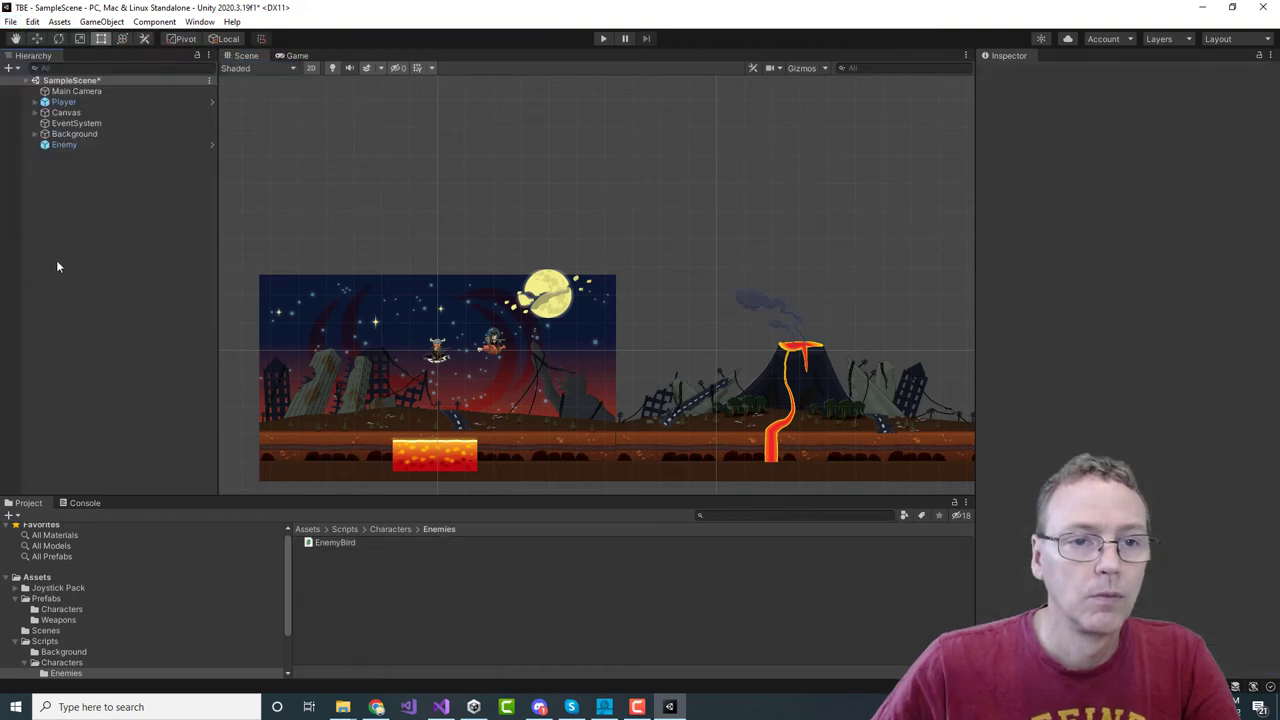
left_click(11, 21)
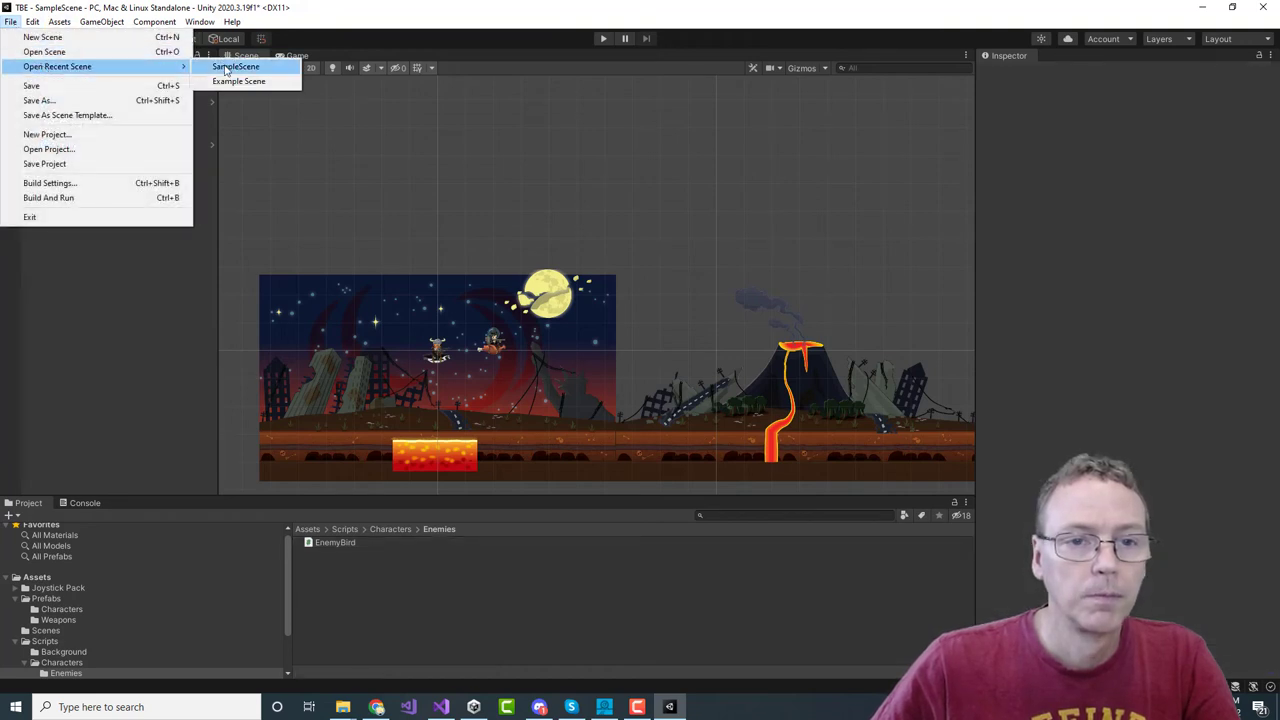
left_click(236, 66)
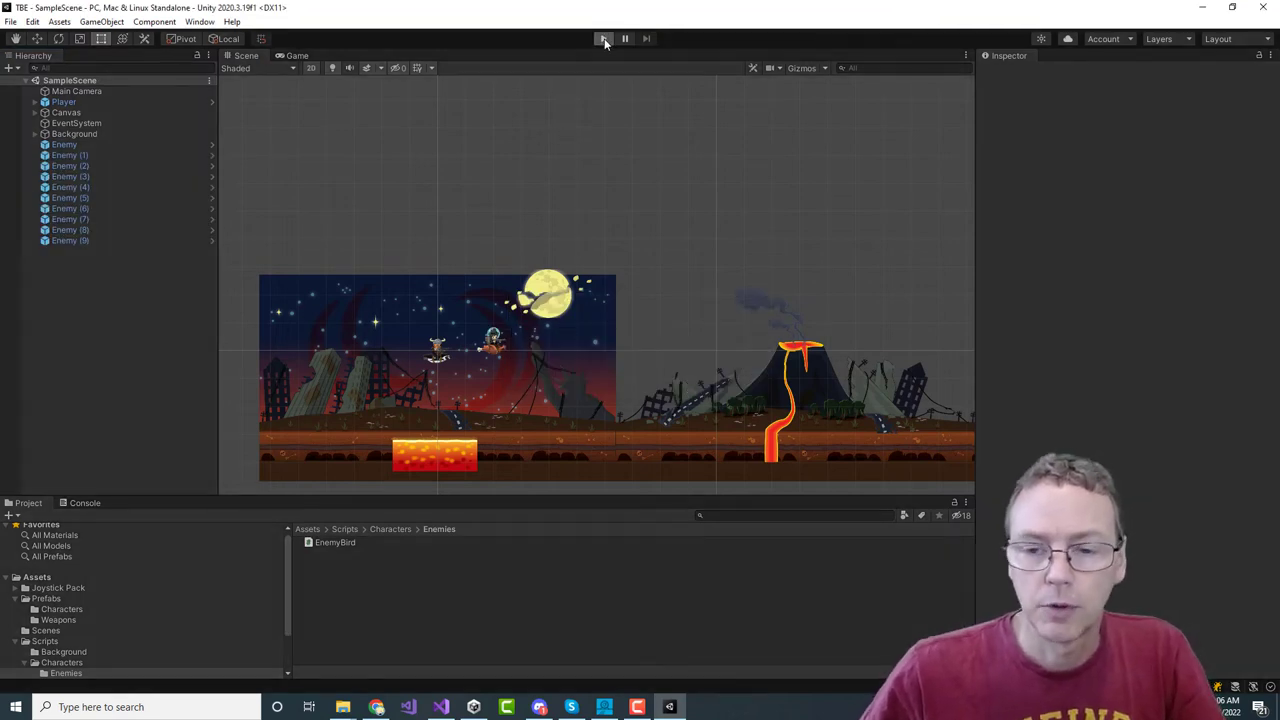
left_click(603, 38)
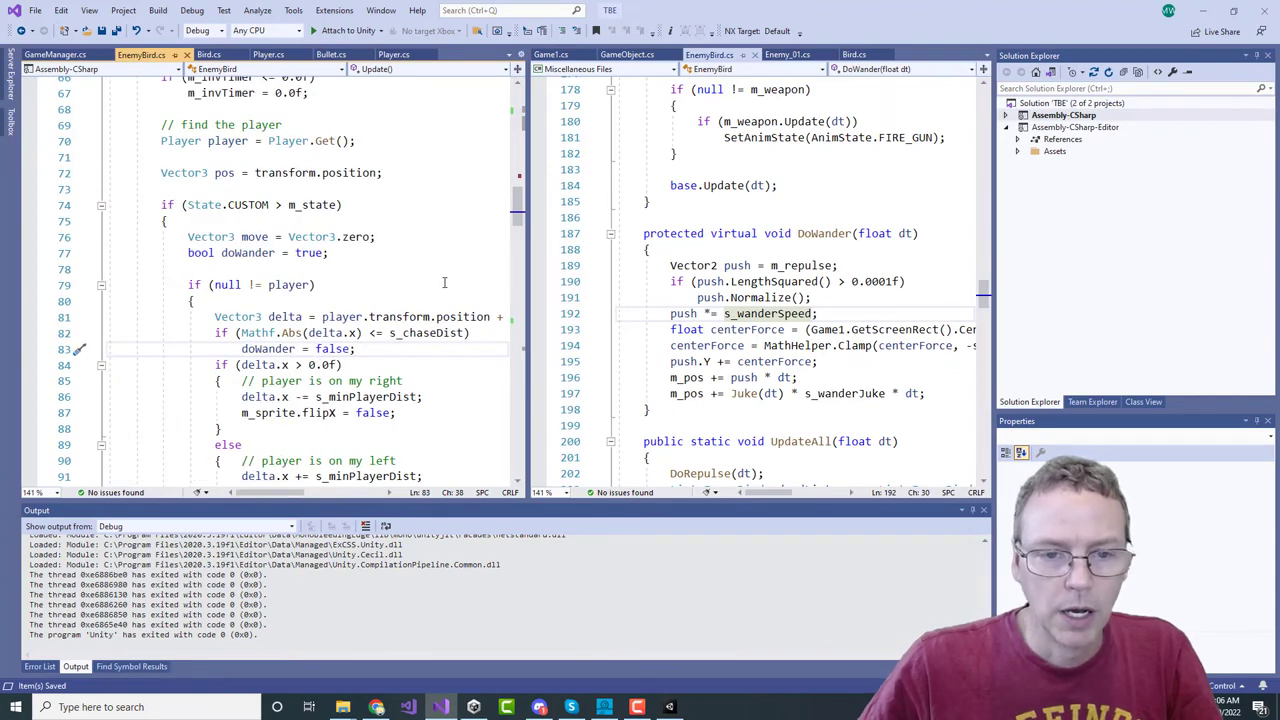
Step: Scroll EnemyBird.cs past the figure-eight Juke method to the static DoRepulse(float dt) method
scroll("down", 3)
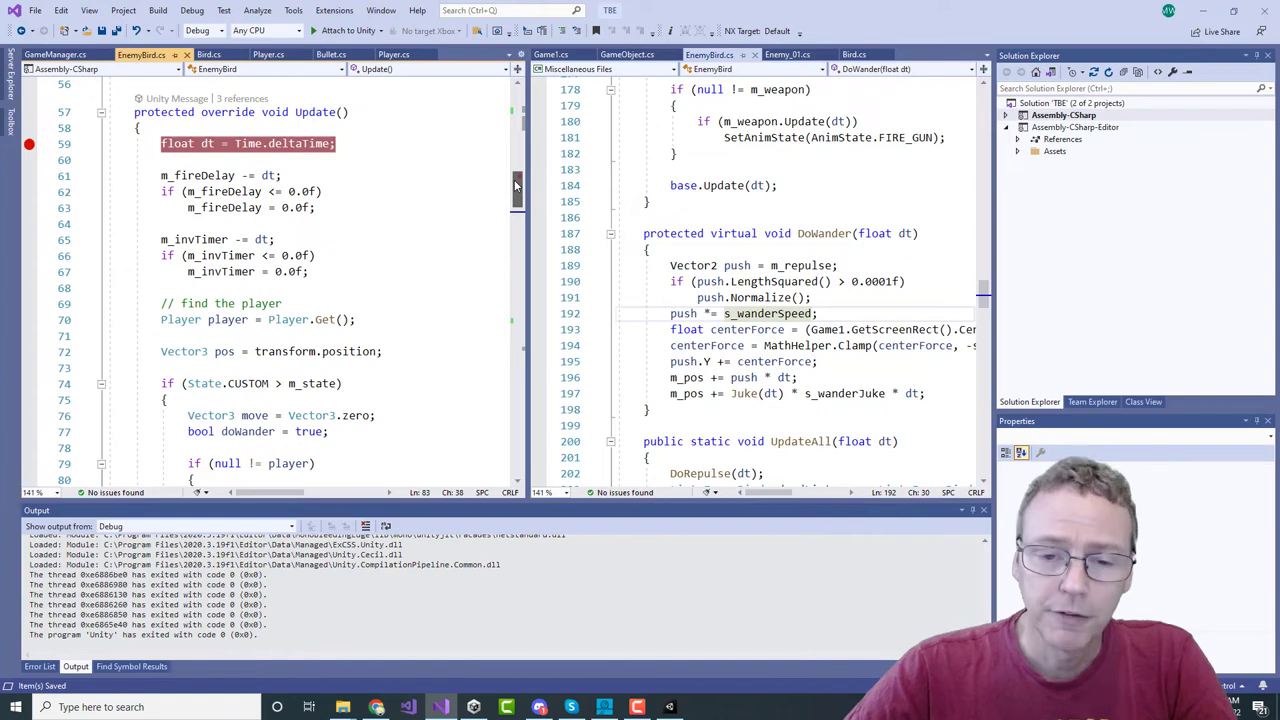
scroll("down", 3)
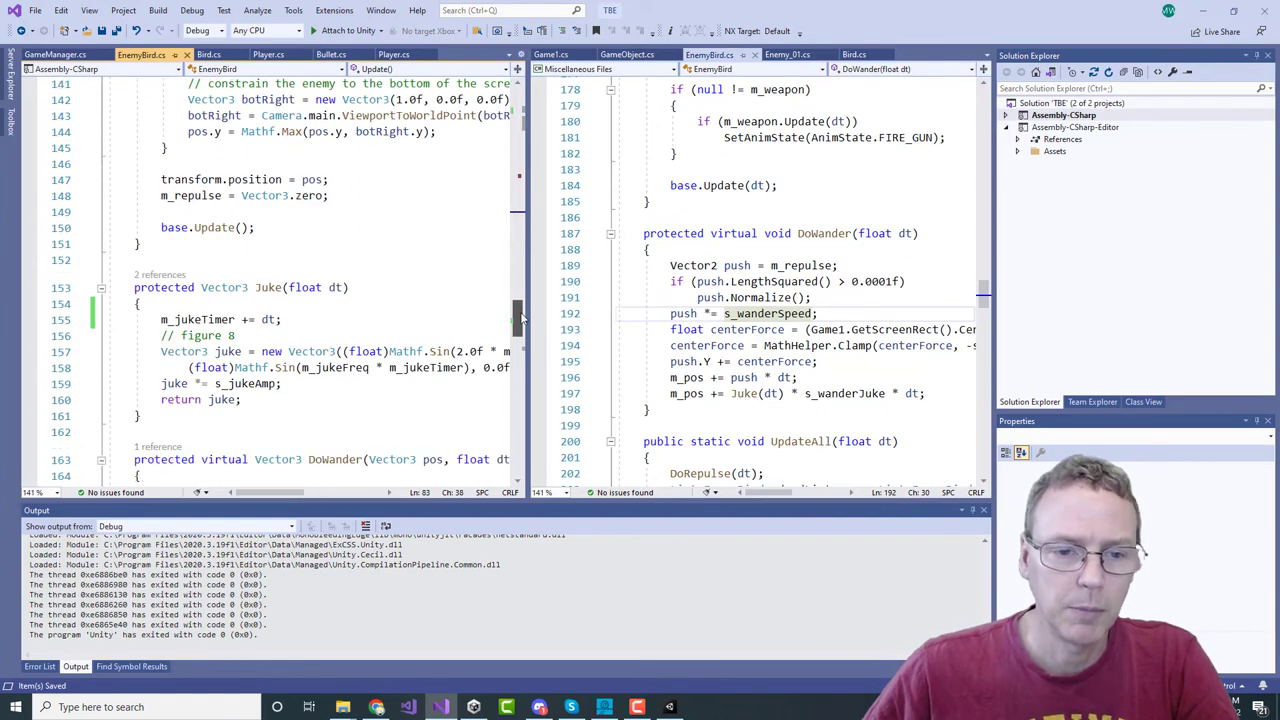
scroll("down", 3)
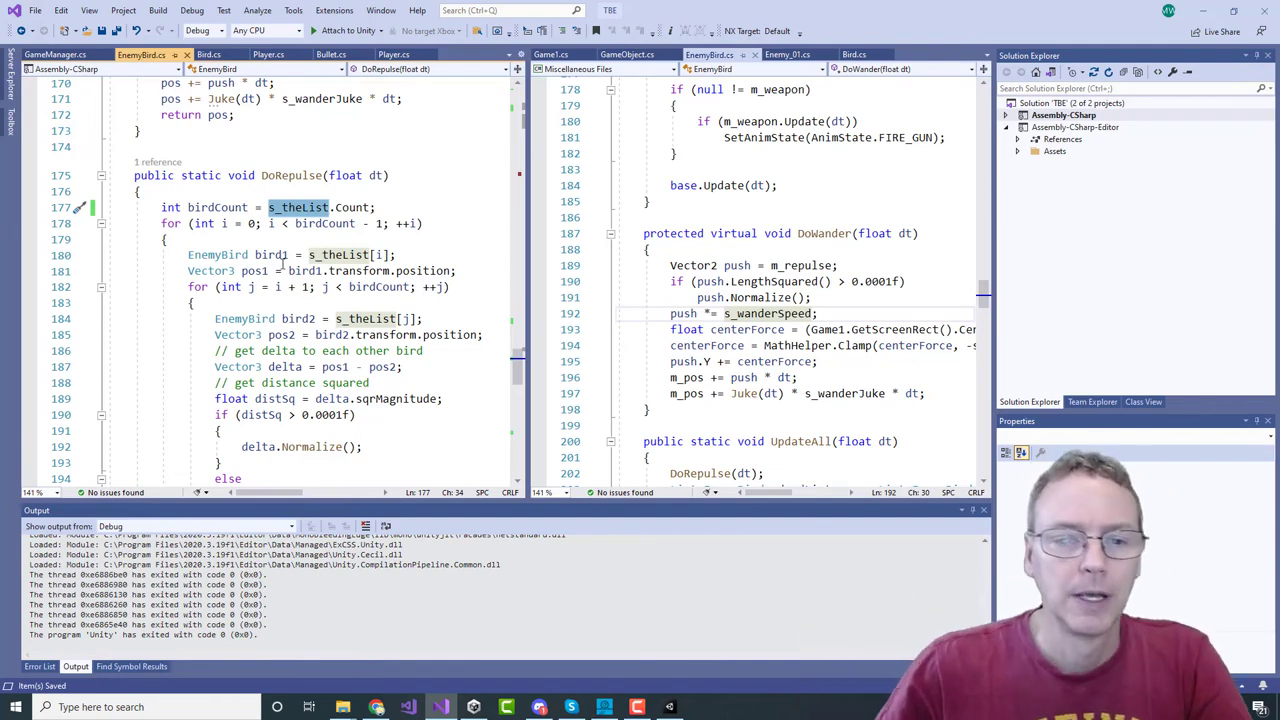
Step: Review DoRepulse's pairwise loop, then show GameManager's Update calling EnemyBird.DoRepulse each frame
scroll("down", 3)
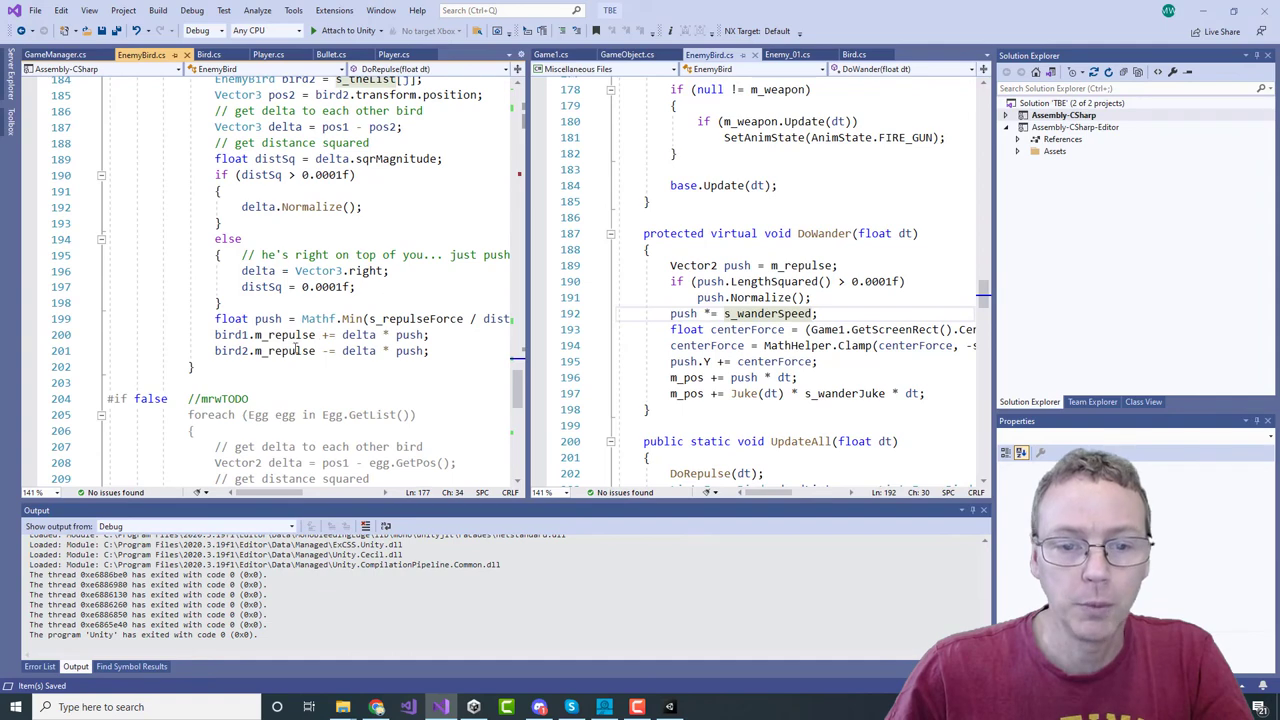
left_click_drag(215, 334, 430, 351)
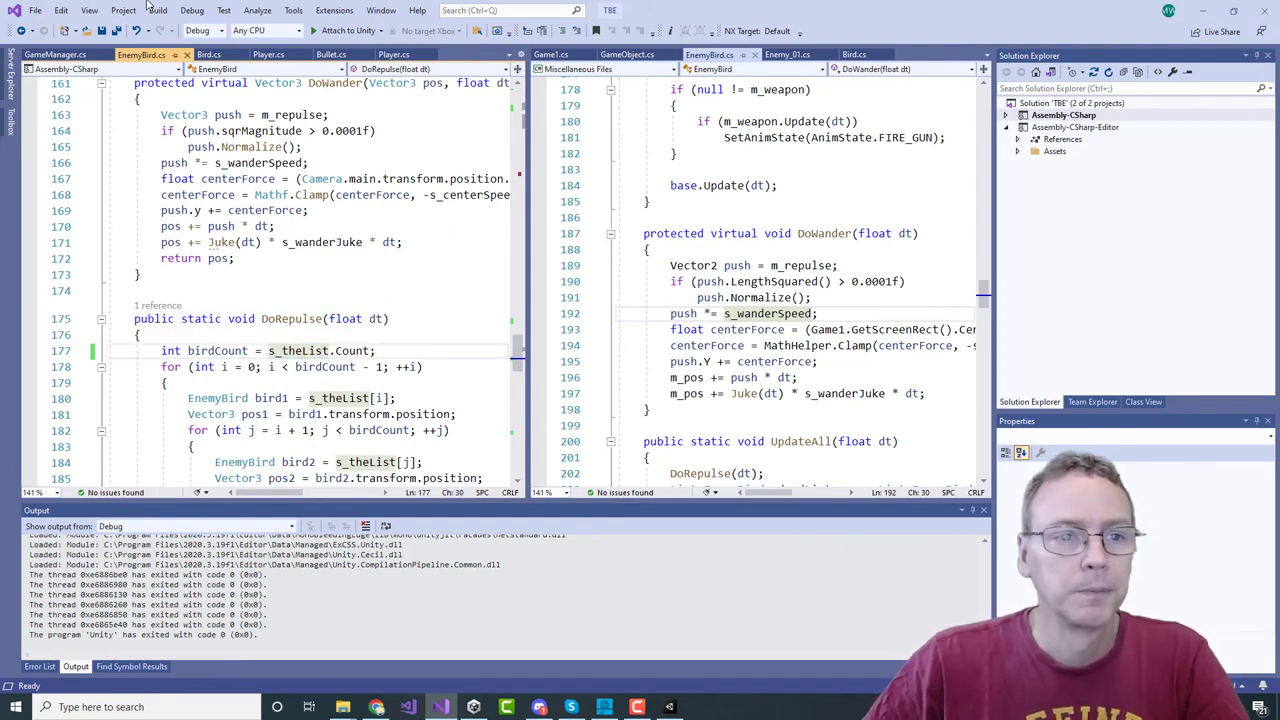
left_click(60, 54)
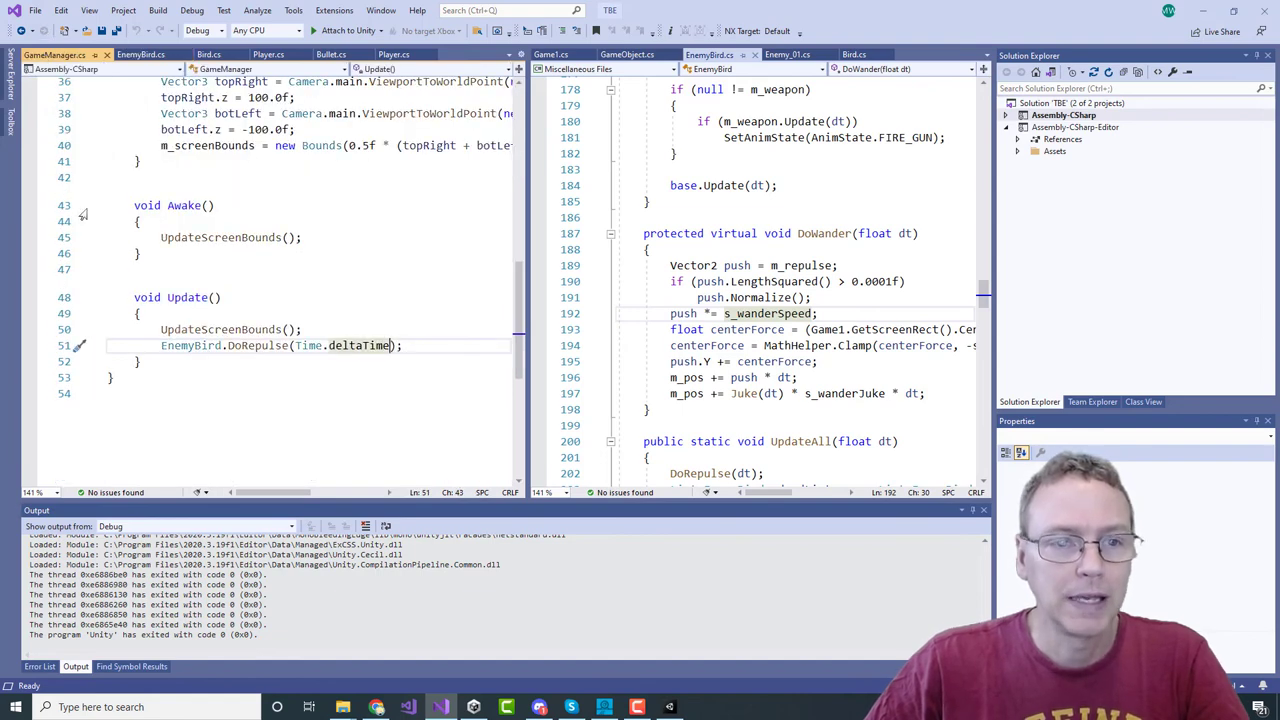